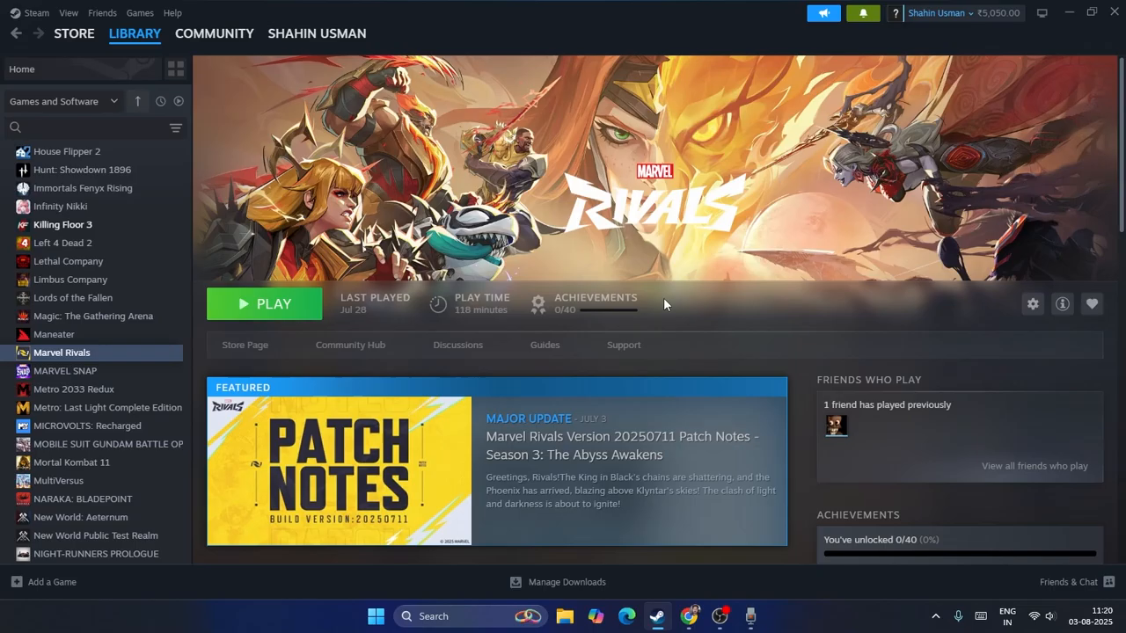
{"action": "mouse_move", "coordinate": [630, 197]}
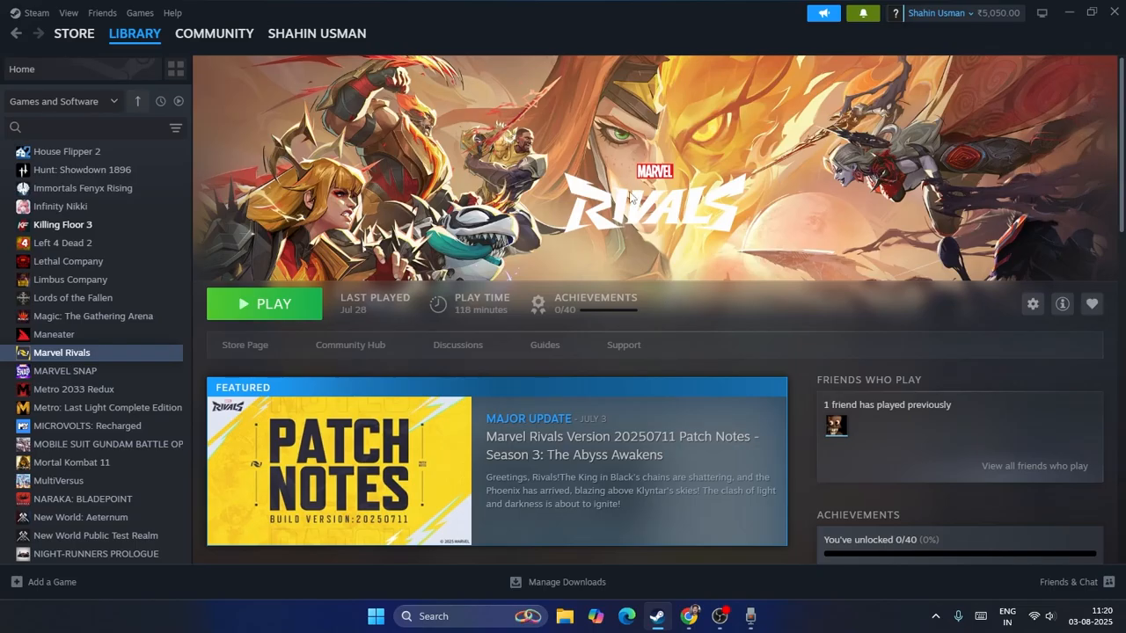
{"action": "mouse_move", "coordinate": [739, 172]}
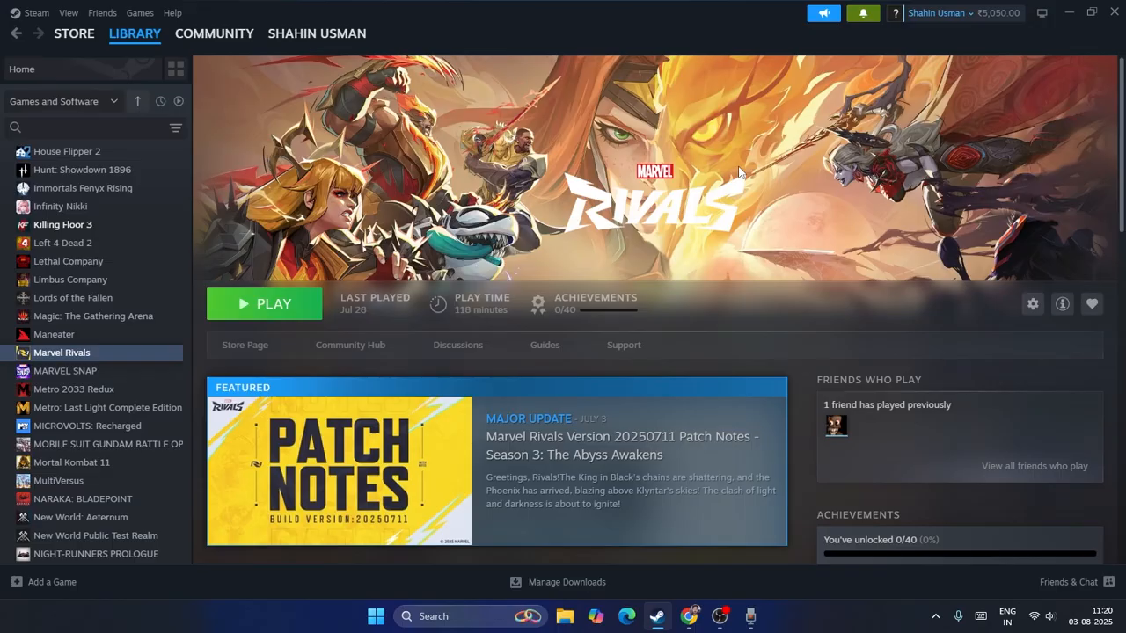
{"action": "mouse_move", "coordinate": [67, 368]}
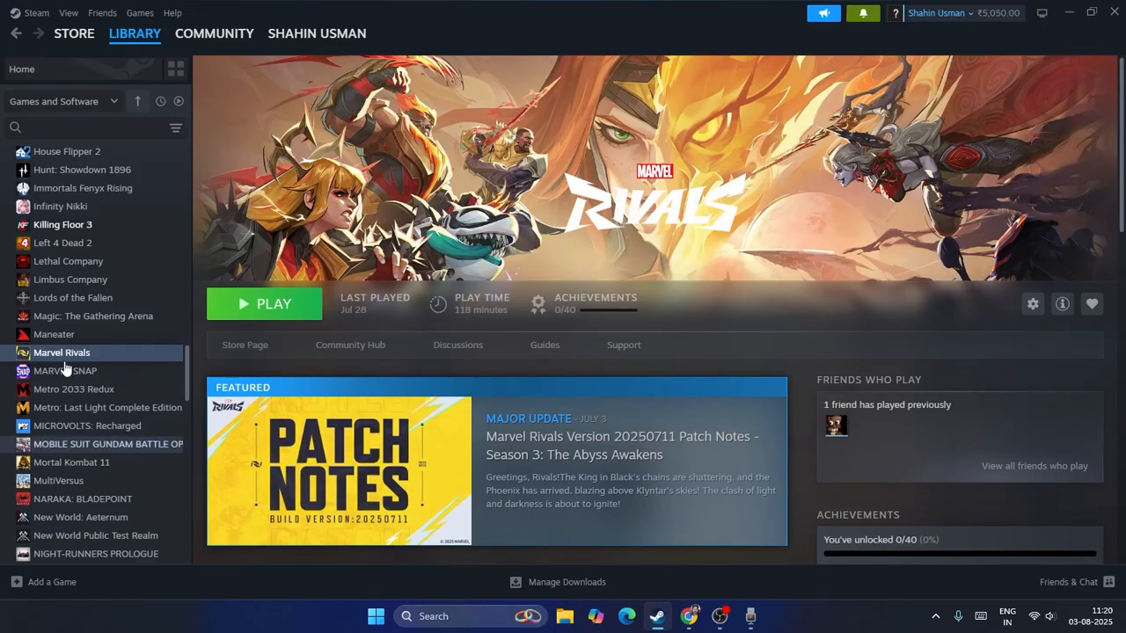
- Review Marvel Rivals' Installed Files settings in its Steam properties, then close them
{"action": "right_click", "coordinate": [61, 352]}
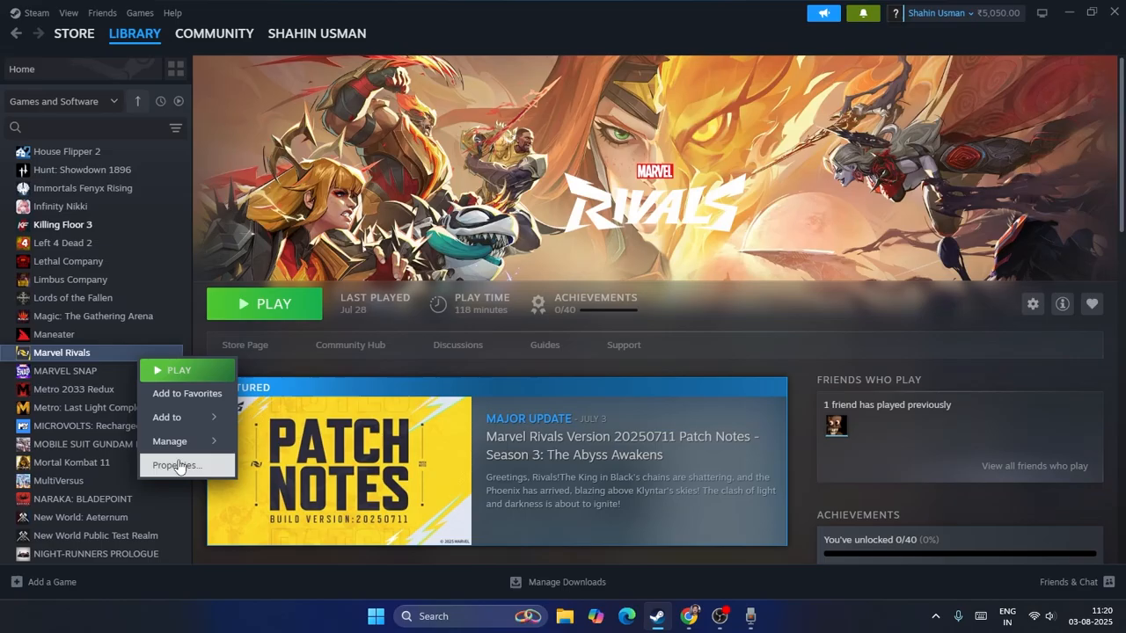
{"action": "left_click", "coordinate": [176, 464]}
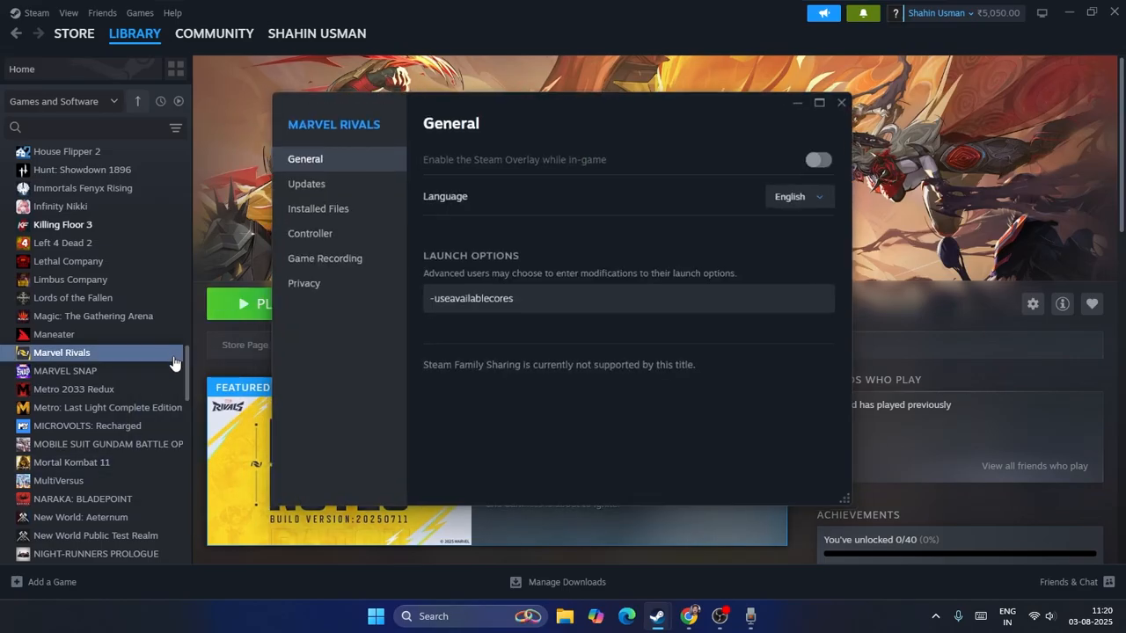
{"action": "left_click", "coordinate": [317, 208]}
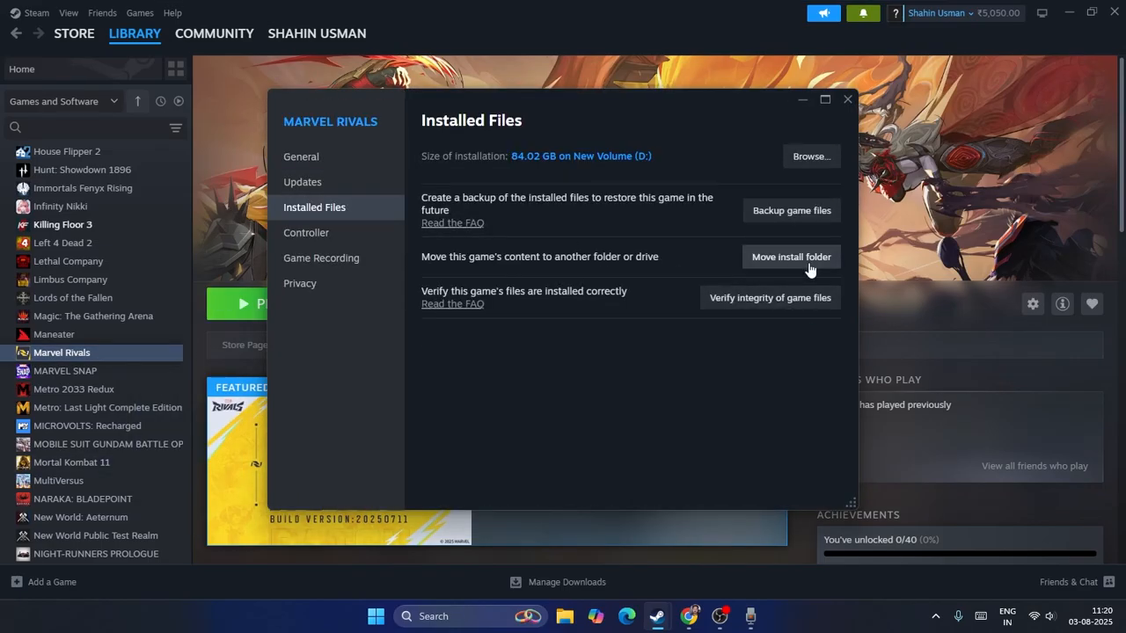
{"action": "mouse_move", "coordinate": [770, 297]}
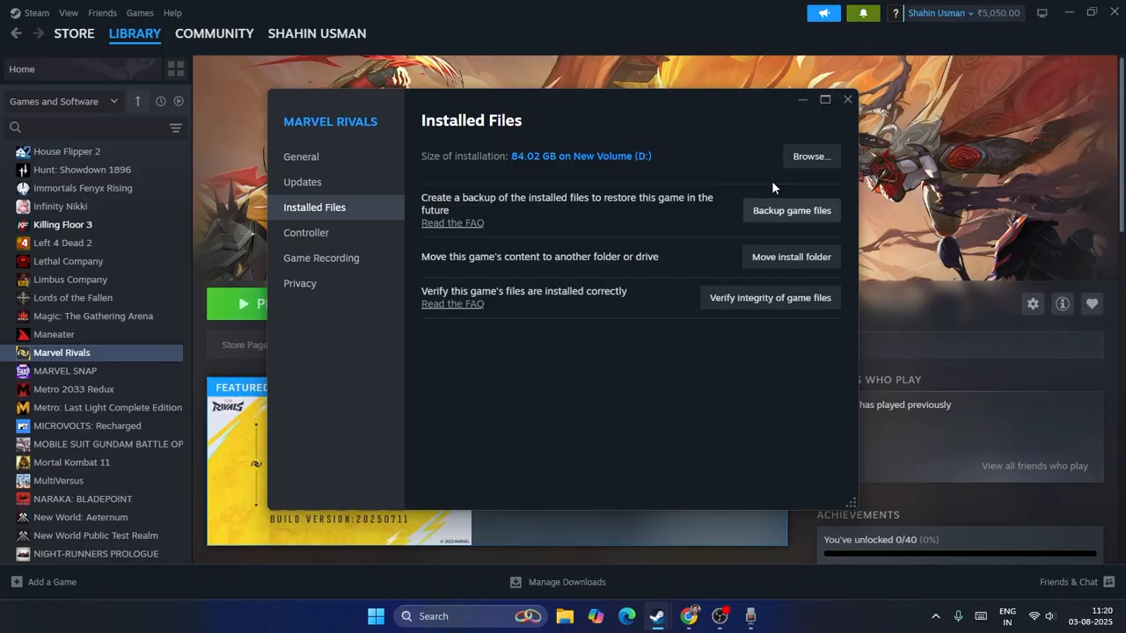
{"action": "left_click", "coordinate": [848, 98]}
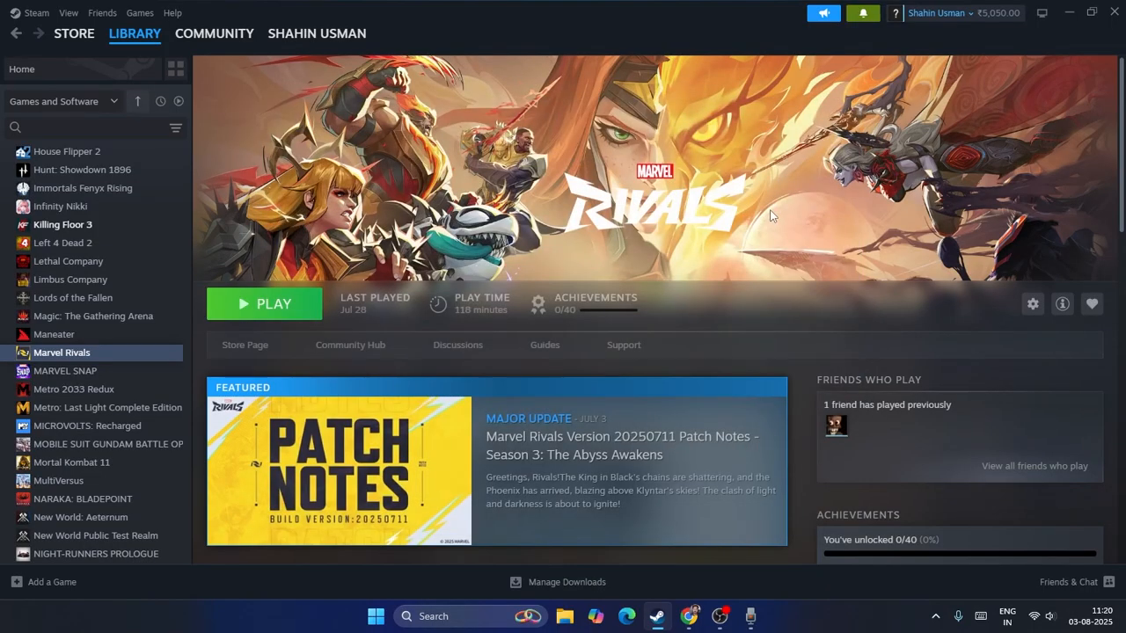
- Reopen and close the properties, then bring up Marvel Rivals' Manage options again
{"action": "right_click", "coordinate": [62, 351]}
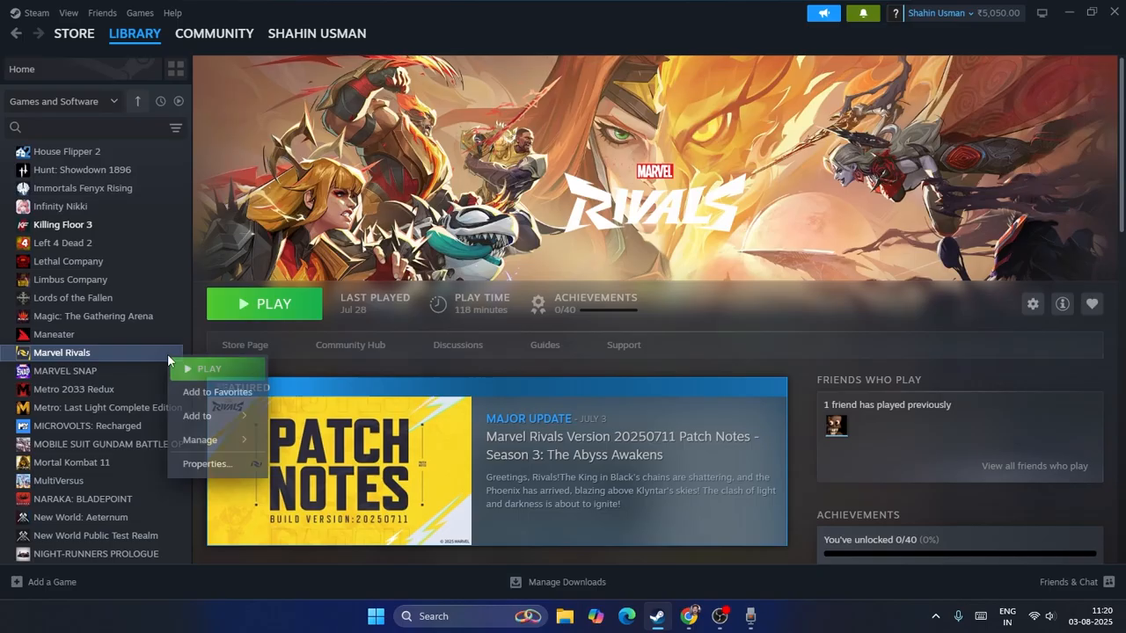
{"action": "left_click", "coordinate": [208, 465]}
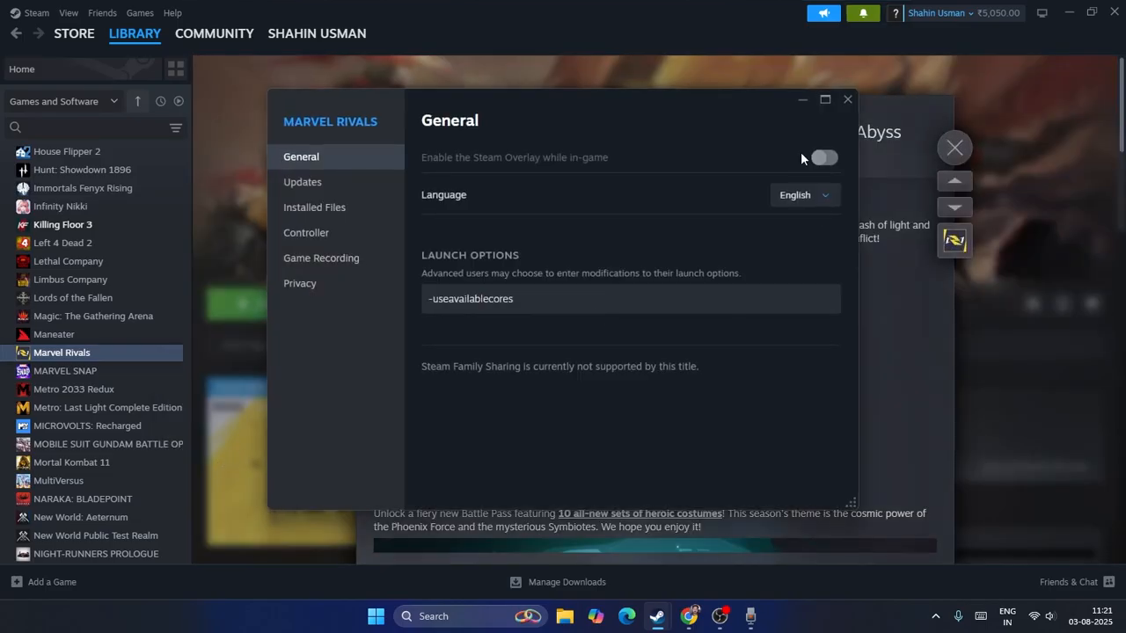
{"action": "left_click", "coordinate": [848, 98]}
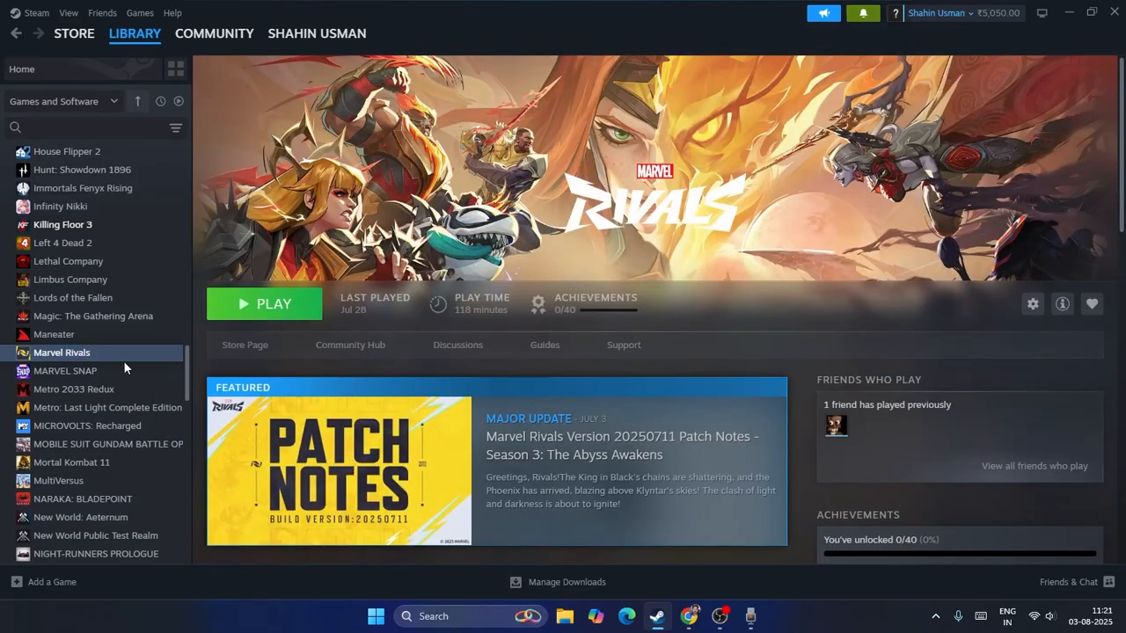
{"action": "right_click", "coordinate": [62, 352]}
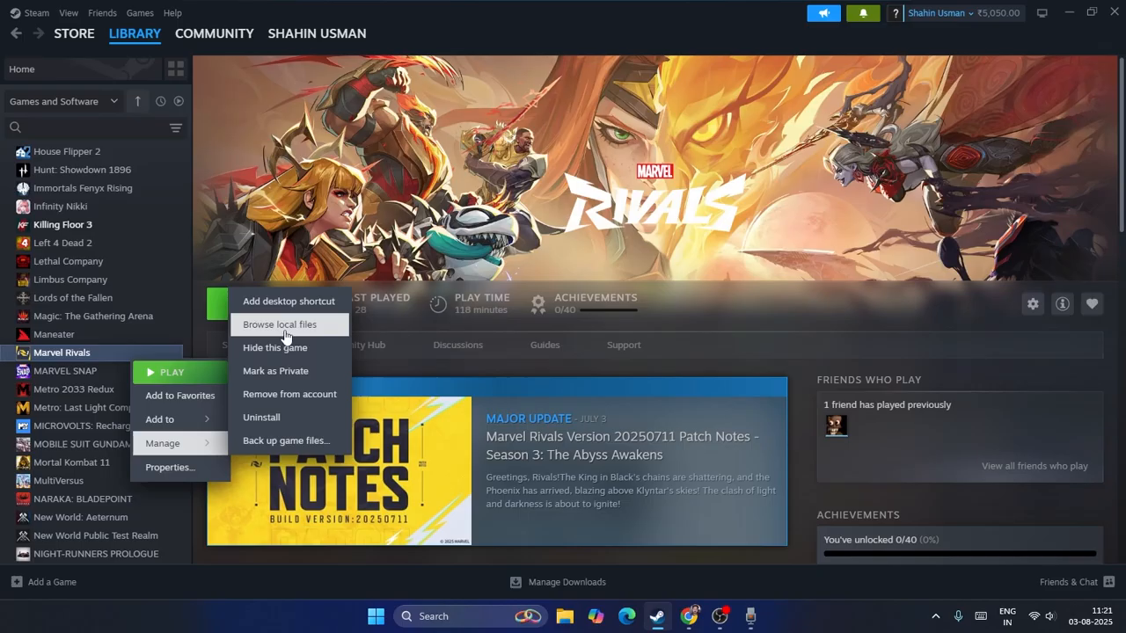
- Browse the game's local files and bring up Properties for the MarvelRivals_Launcher application
{"action": "left_click", "coordinate": [280, 324]}
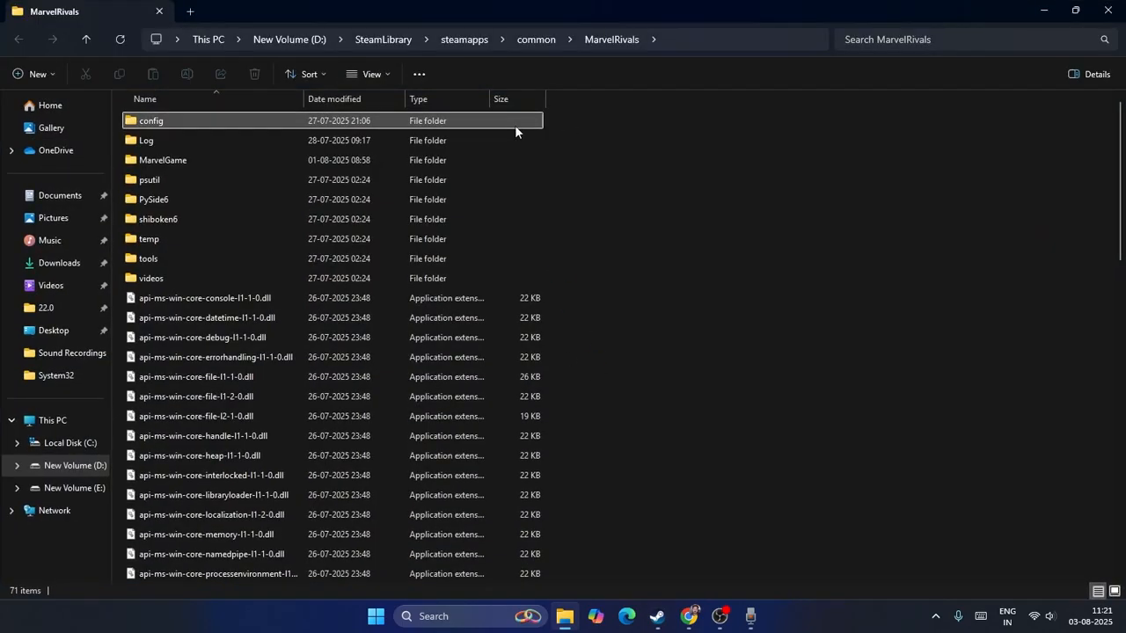
{"action": "scroll", "scroll_direction": "down", "scroll_amount": 3}
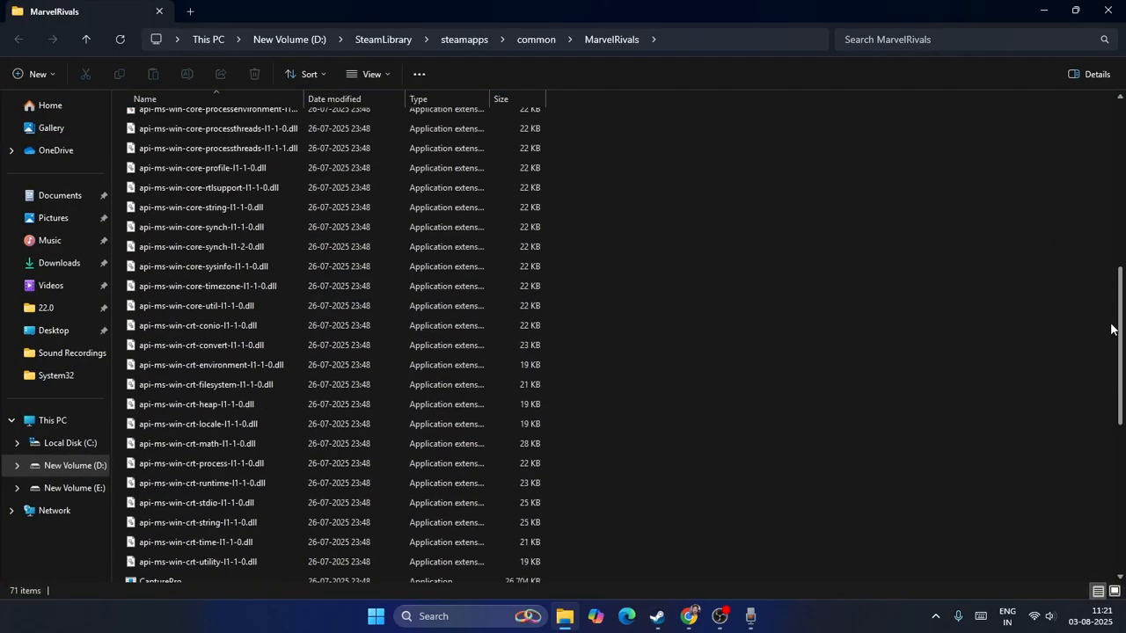
{"action": "scroll", "scroll_direction": "down", "scroll_amount": 3}
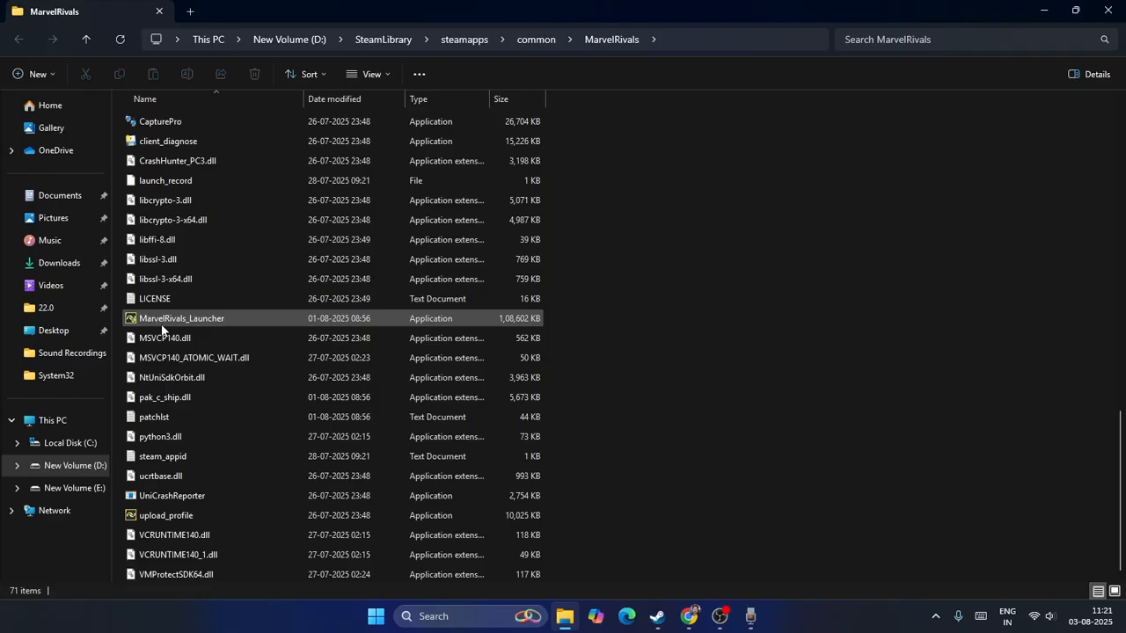
{"action": "left_click", "coordinate": [183, 317]}
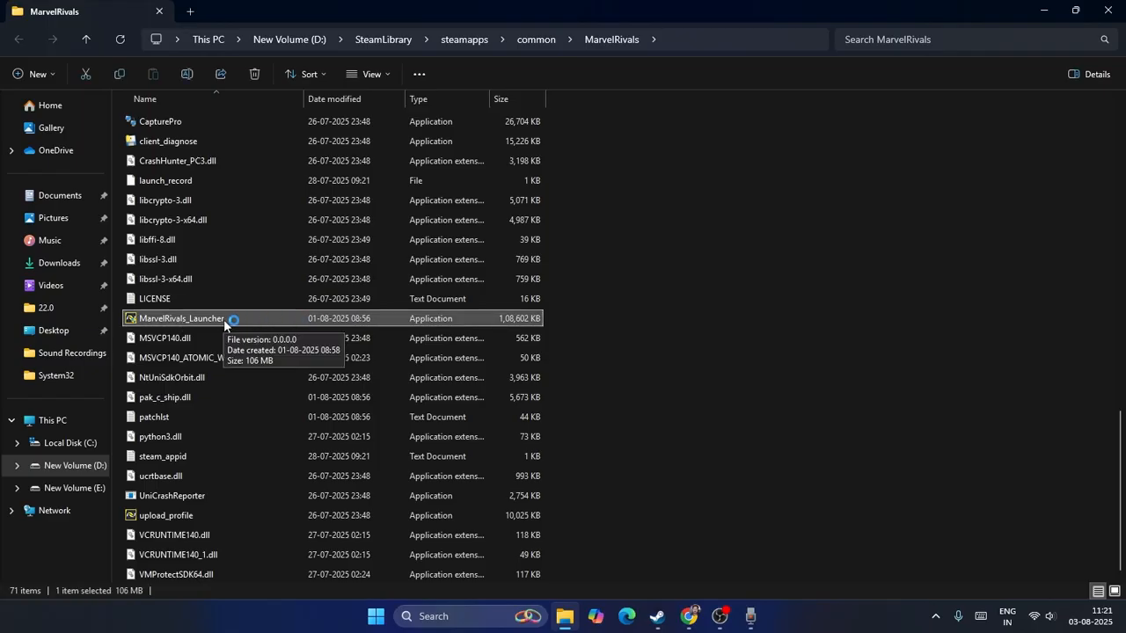
{"action": "right_click", "coordinate": [181, 317]}
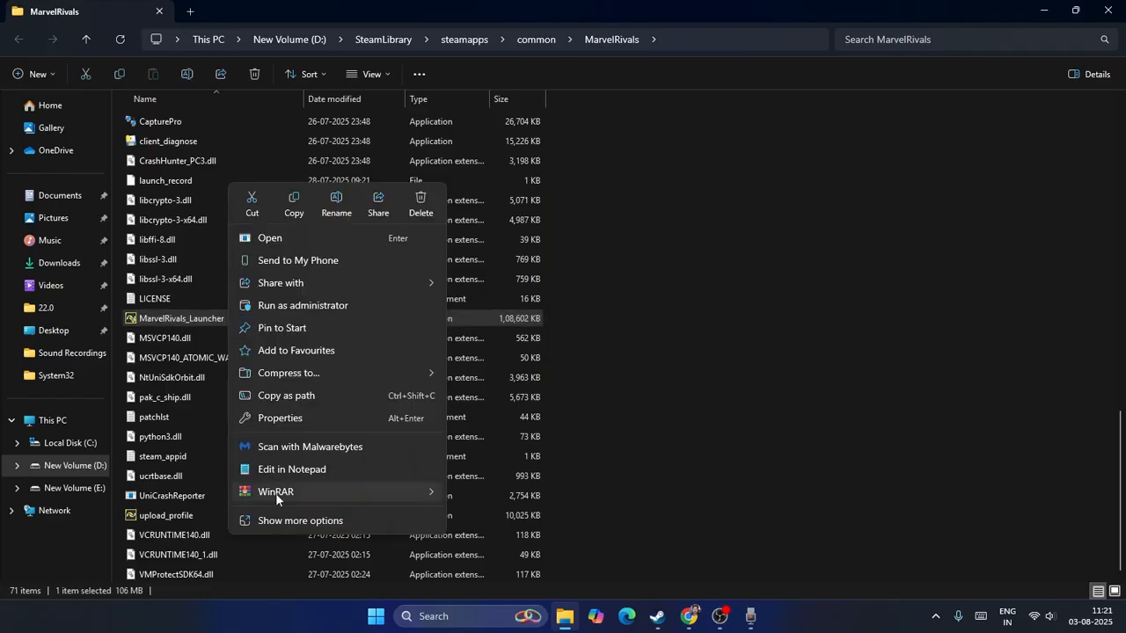
{"action": "left_click", "coordinate": [299, 520]}
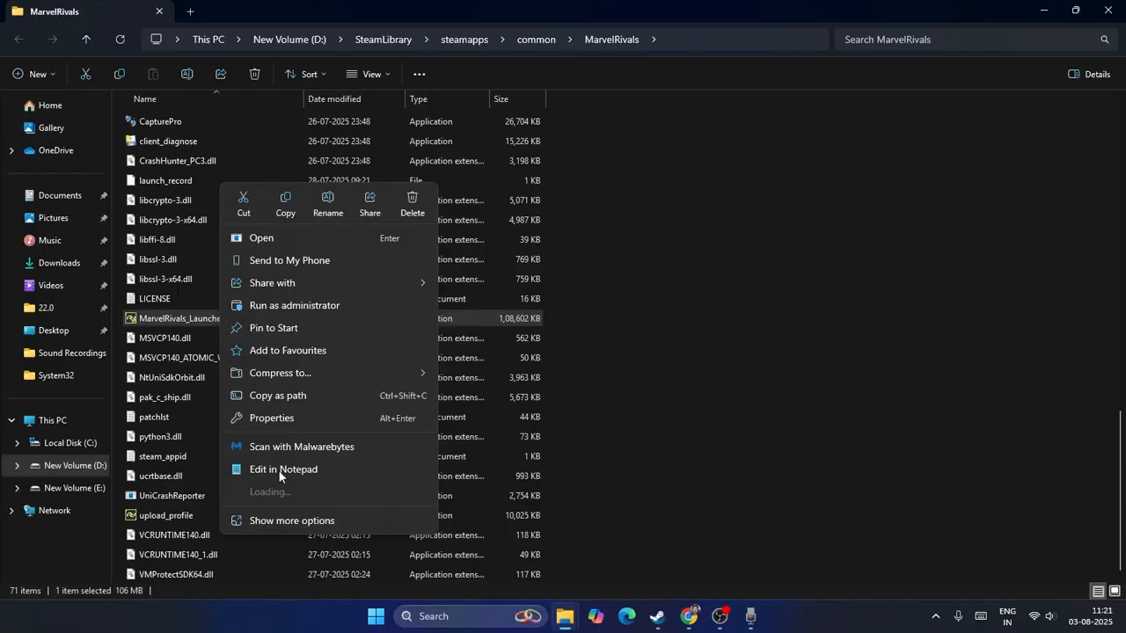
- Set MarvelRivals_Launcher to run as administrator in its Compatibility settings and apply
{"action": "left_click", "coordinate": [271, 419]}
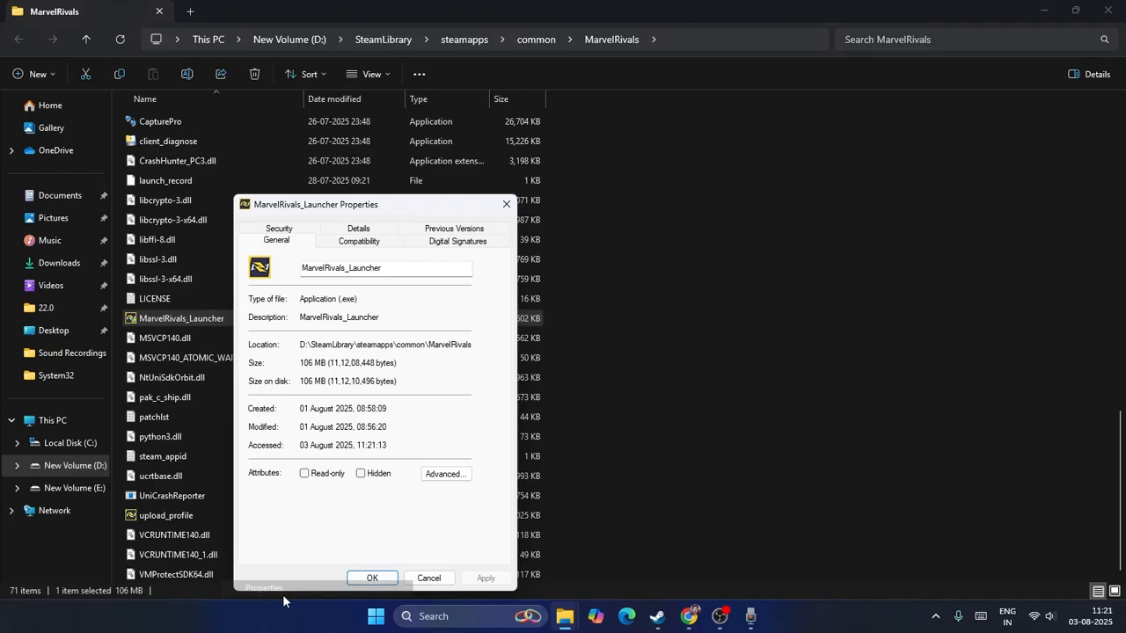
{"action": "left_click", "coordinate": [359, 241]}
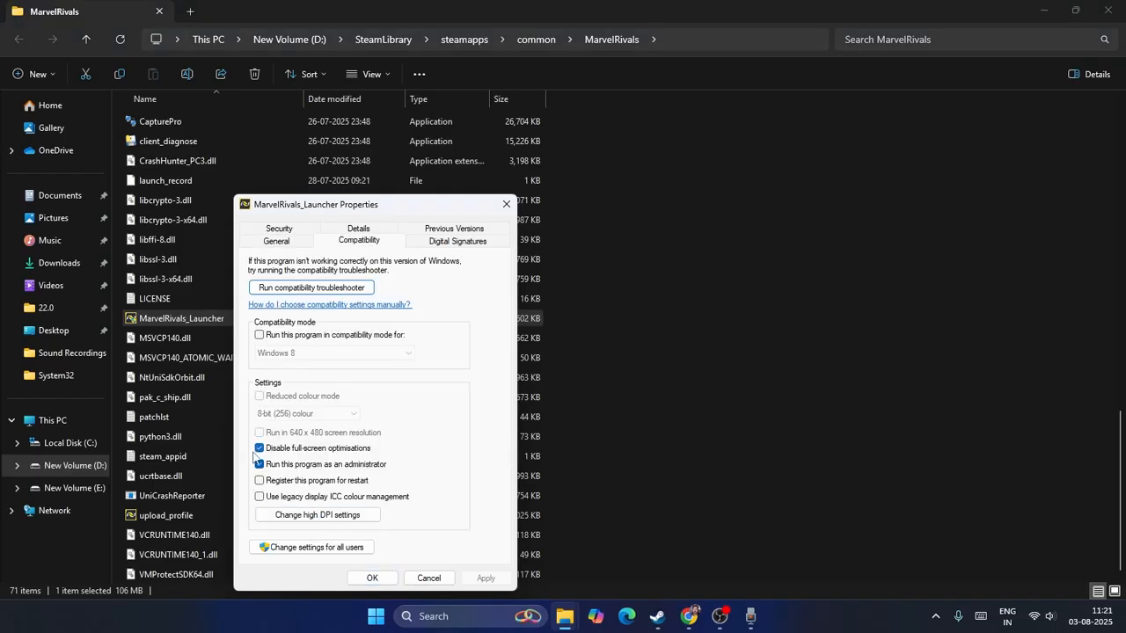
{"action": "left_click", "coordinate": [258, 465]}
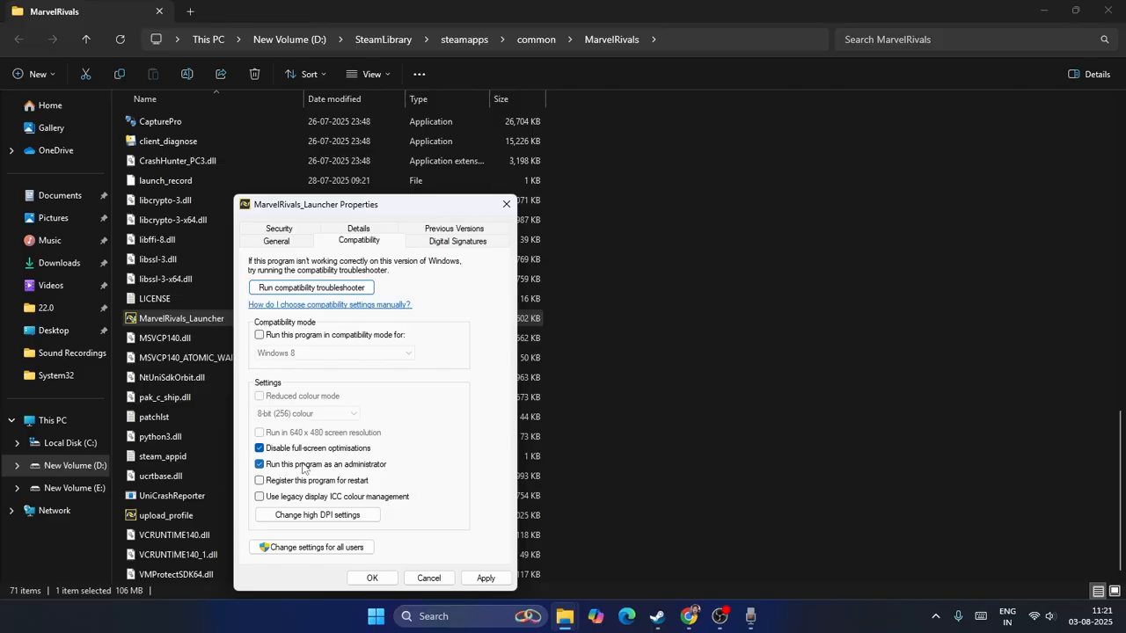
{"action": "left_click", "coordinate": [485, 577]}
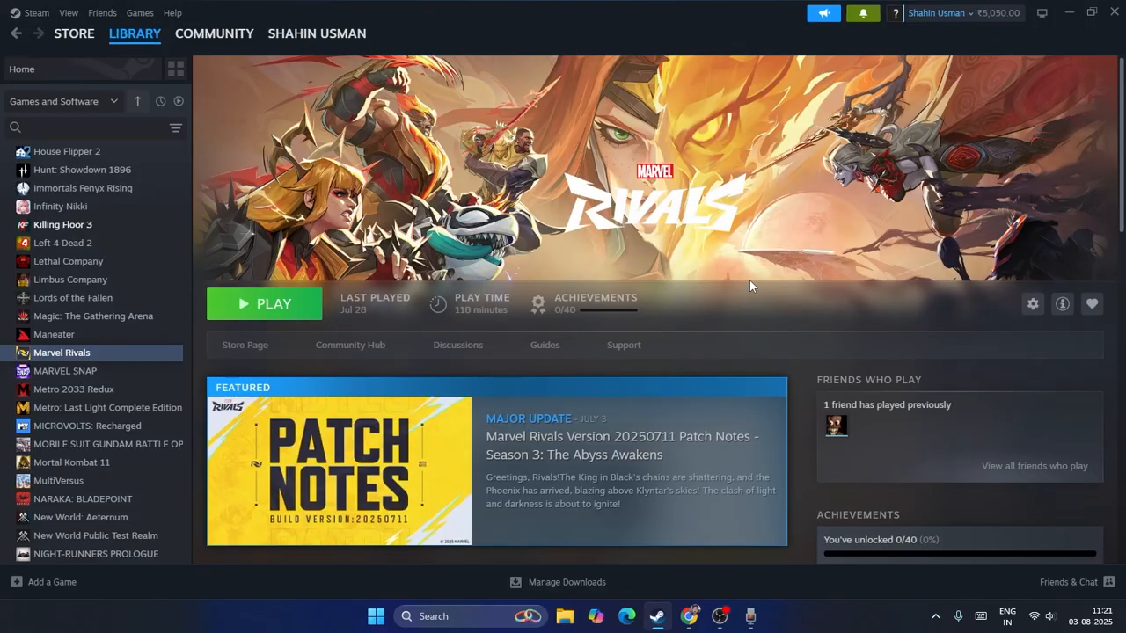
{"action": "mouse_move", "coordinate": [609, 443]}
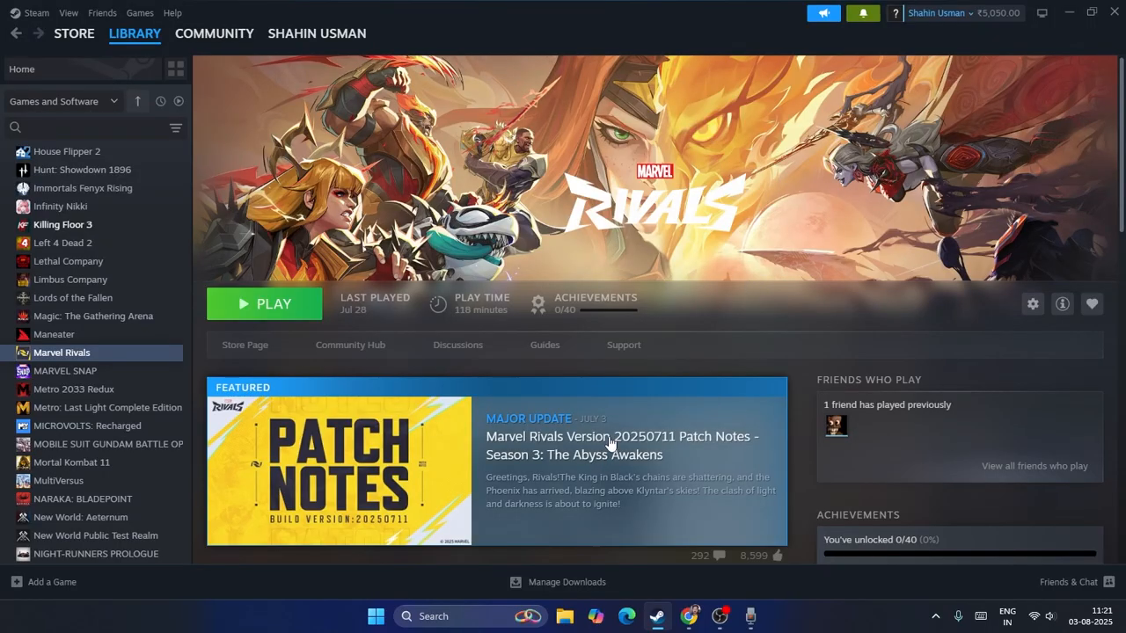
- Copy the install path D:\SteamLibrary\steamapps\common\MarvelRivals from the Explorer address bar
{"action": "right_click", "coordinate": [62, 352]}
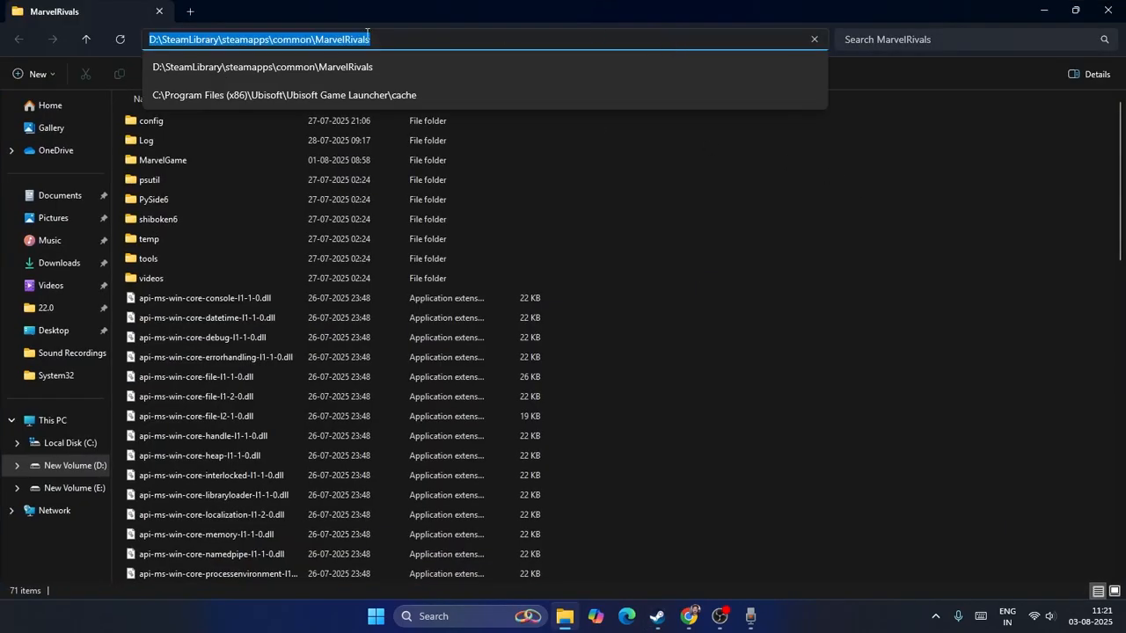
{"action": "right_click", "coordinate": [263, 39]}
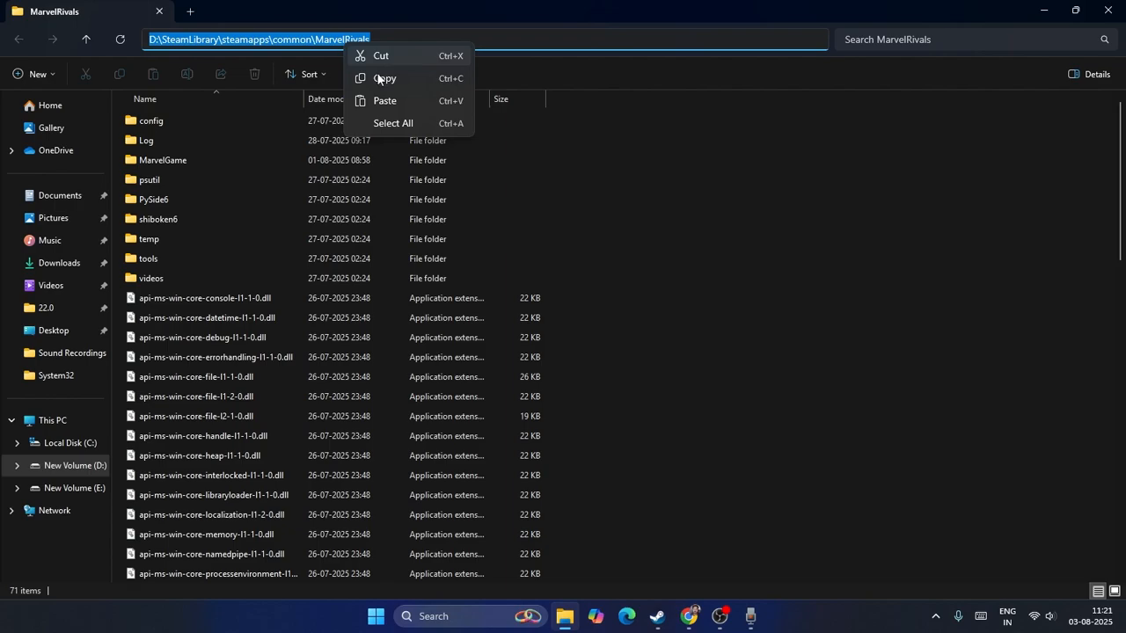
{"action": "left_click", "coordinate": [657, 616]}
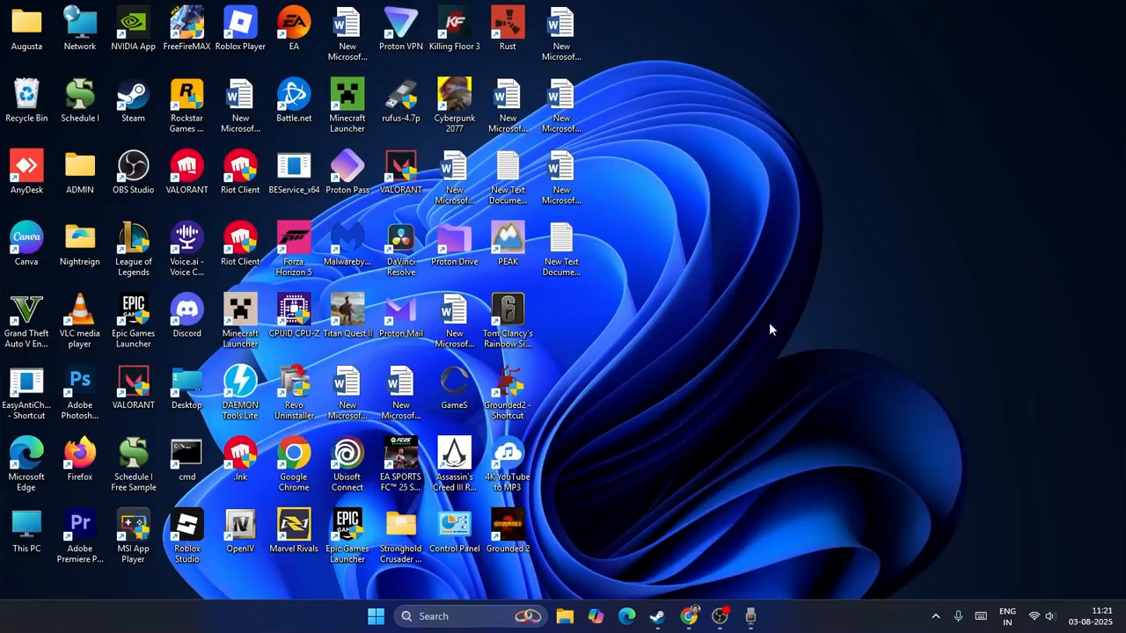
- Check Windows Defender Firewall's allowed apps list for Marvel Rivals ticked on Private and Public
{"action": "double_click", "coordinate": [454, 532]}
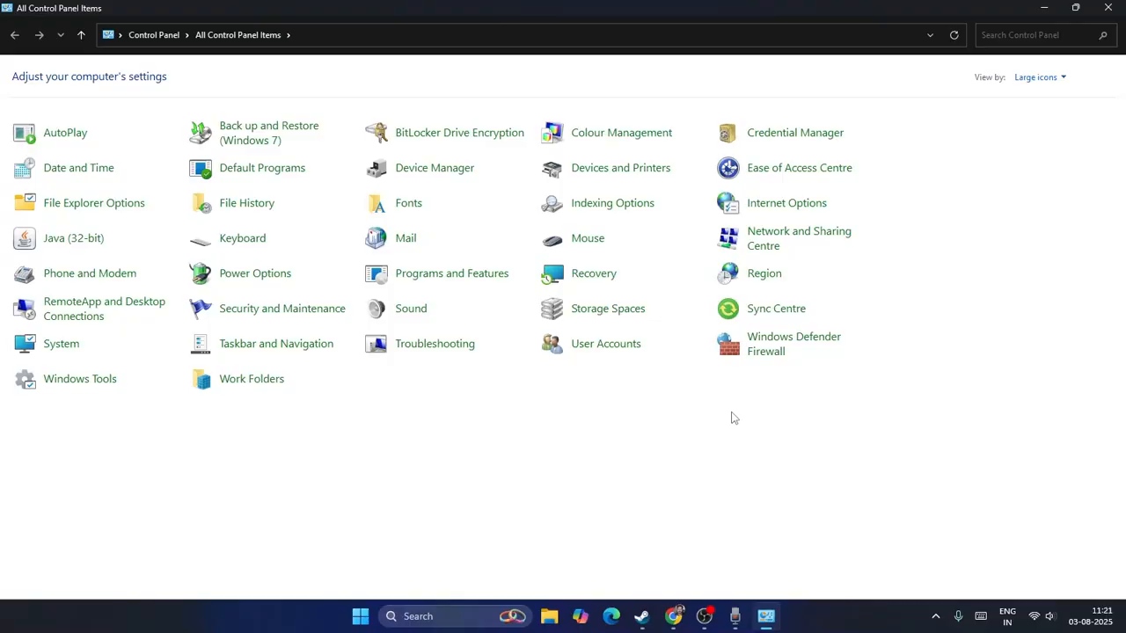
{"action": "left_click", "coordinate": [791, 343]}
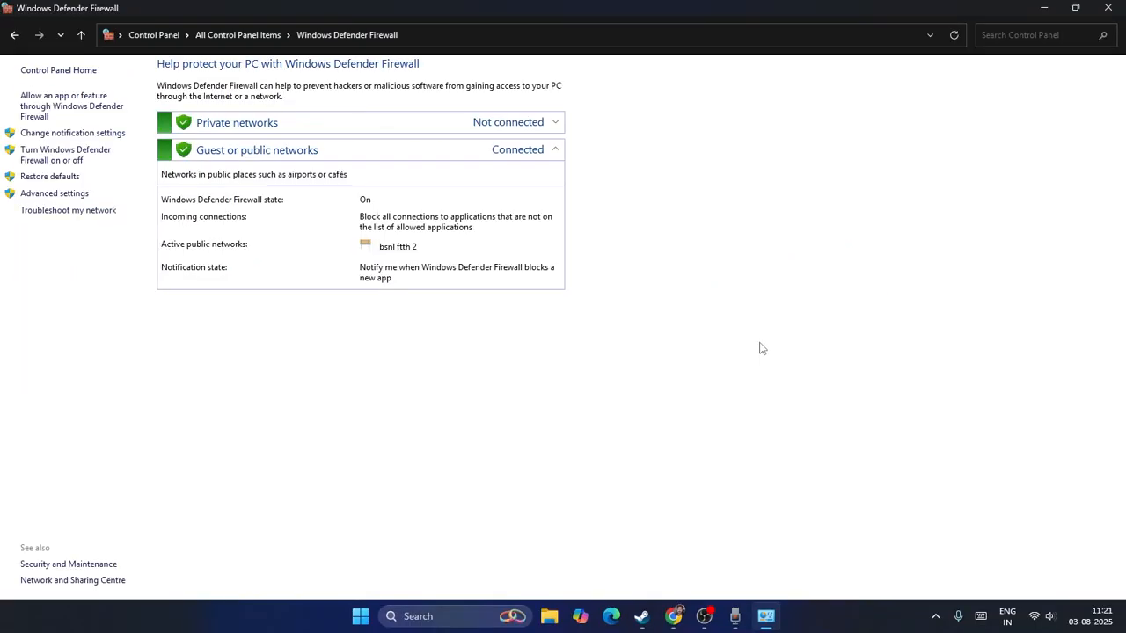
{"action": "left_click", "coordinate": [71, 105]}
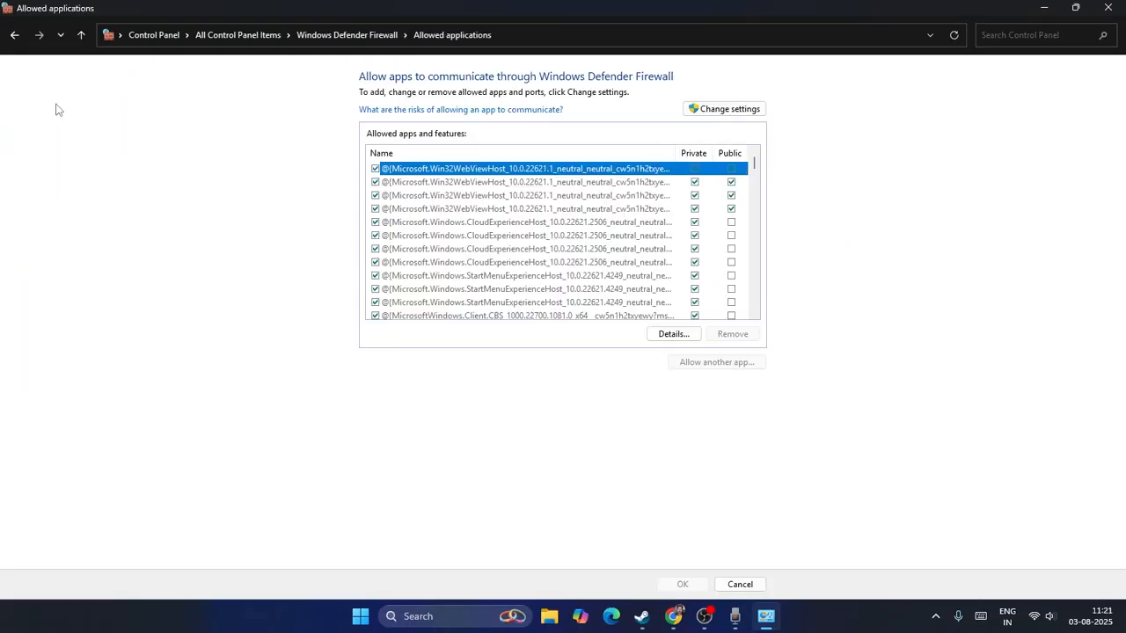
{"action": "scroll", "scroll_direction": "up", "scroll_amount": 3}
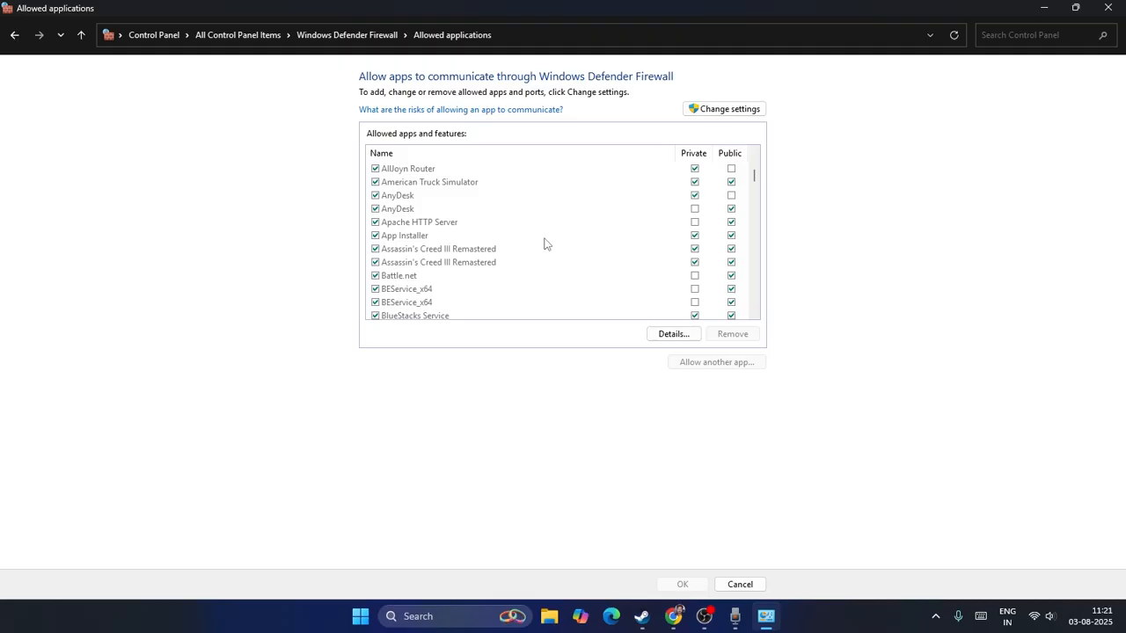
{"action": "scroll", "scroll_direction": "down", "scroll_amount": 3}
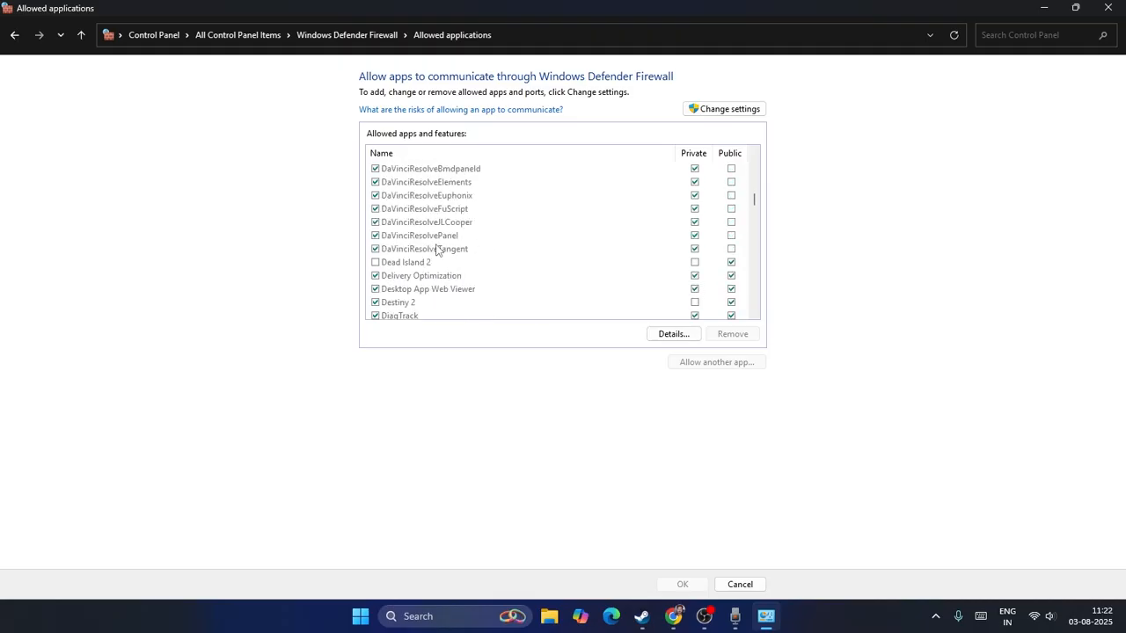
{"action": "scroll", "scroll_direction": "down", "scroll_amount": 3}
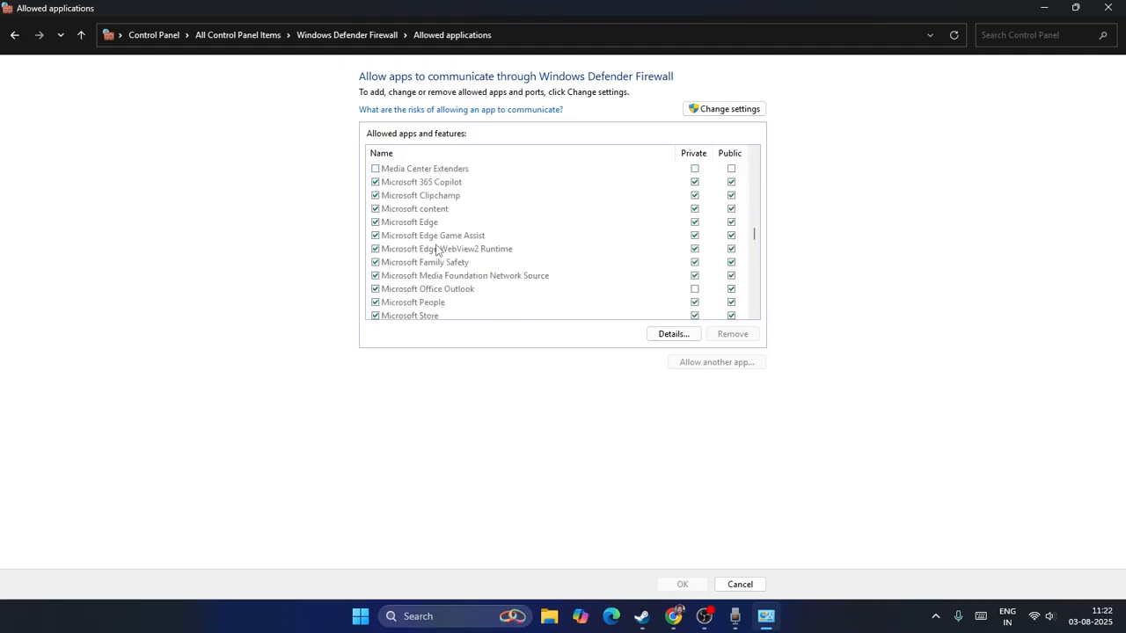
{"action": "scroll", "scroll_direction": "down", "scroll_amount": 3}
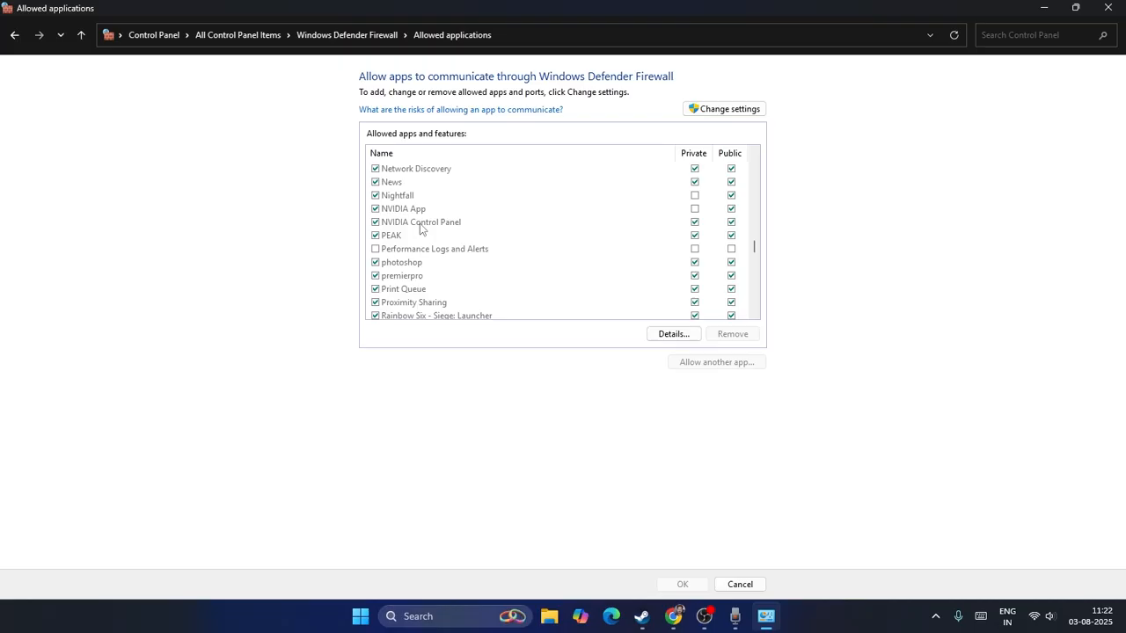
{"action": "scroll", "scroll_direction": "down", "scroll_amount": 3}
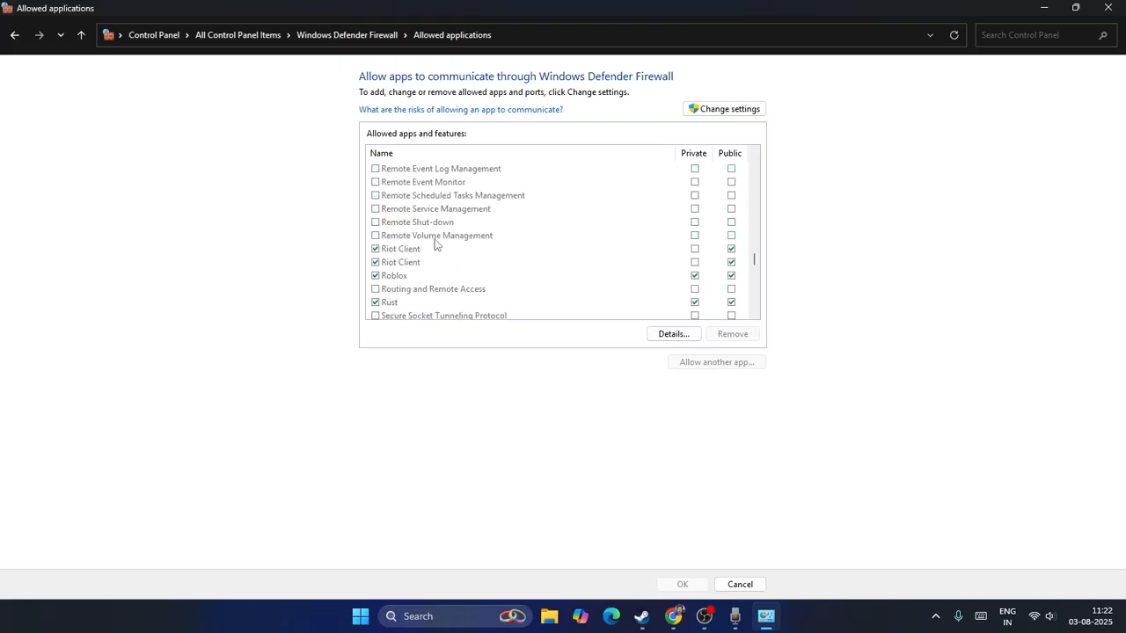
{"action": "scroll", "scroll_direction": "up", "scroll_amount": 3}
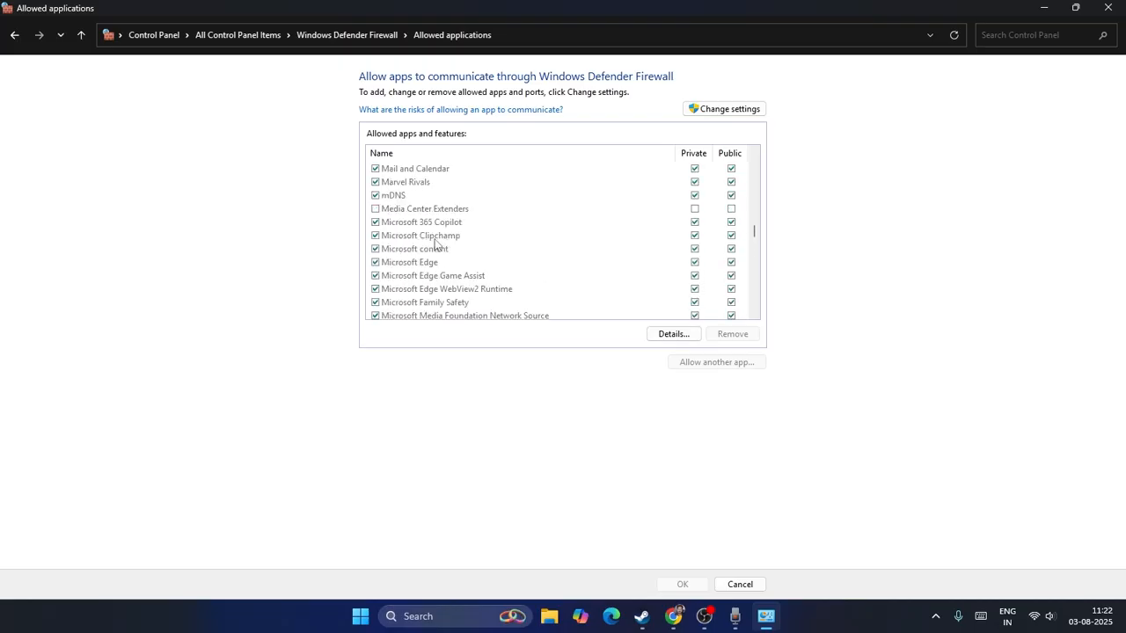
{"action": "mouse_move", "coordinate": [355, 183]}
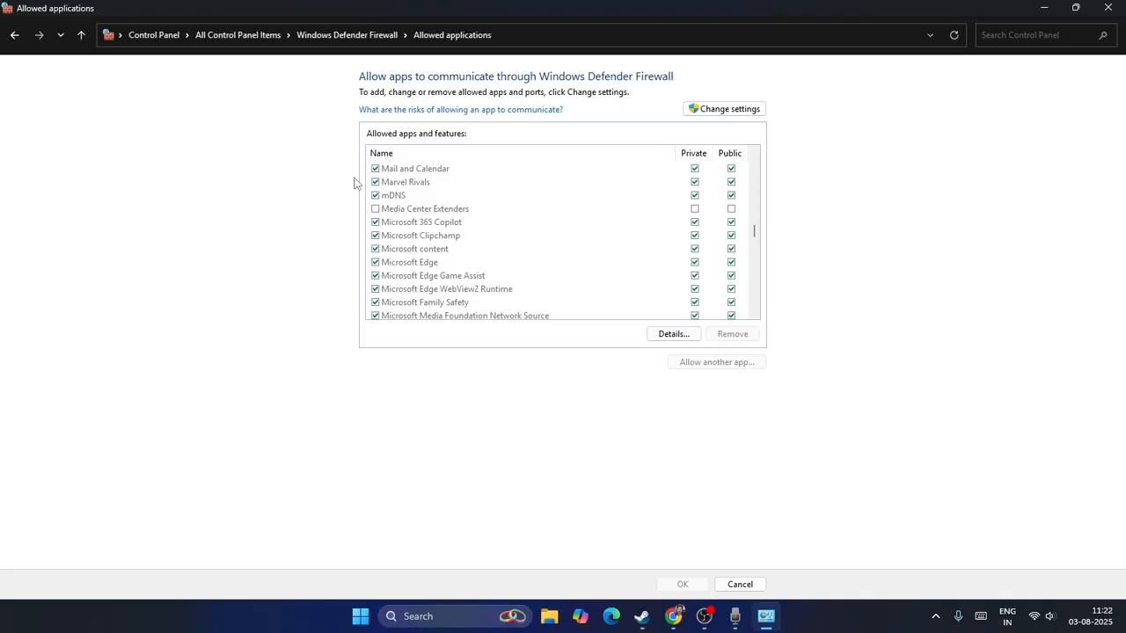
{"action": "mouse_move", "coordinate": [697, 181]}
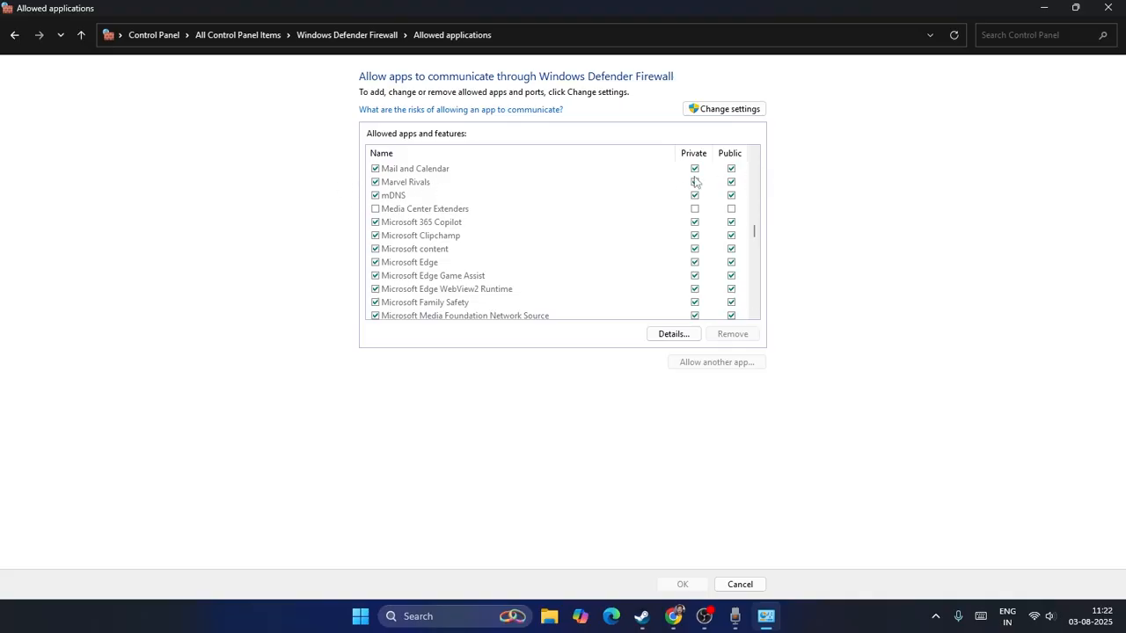
{"action": "mouse_move", "coordinate": [686, 197]}
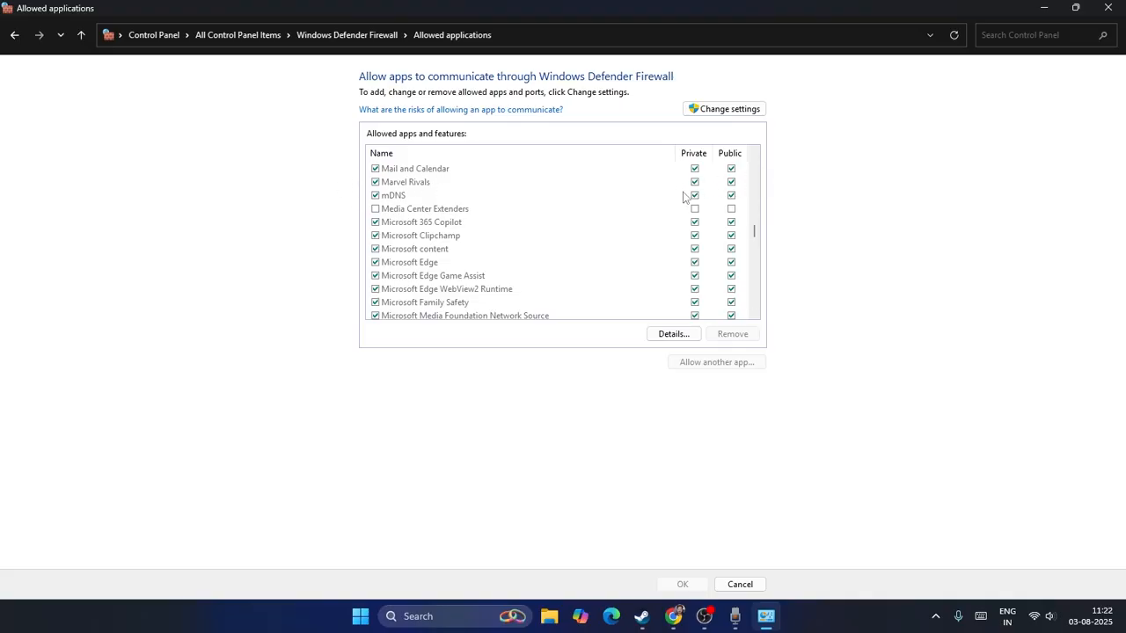
{"action": "mouse_move", "coordinate": [1108, 7]}
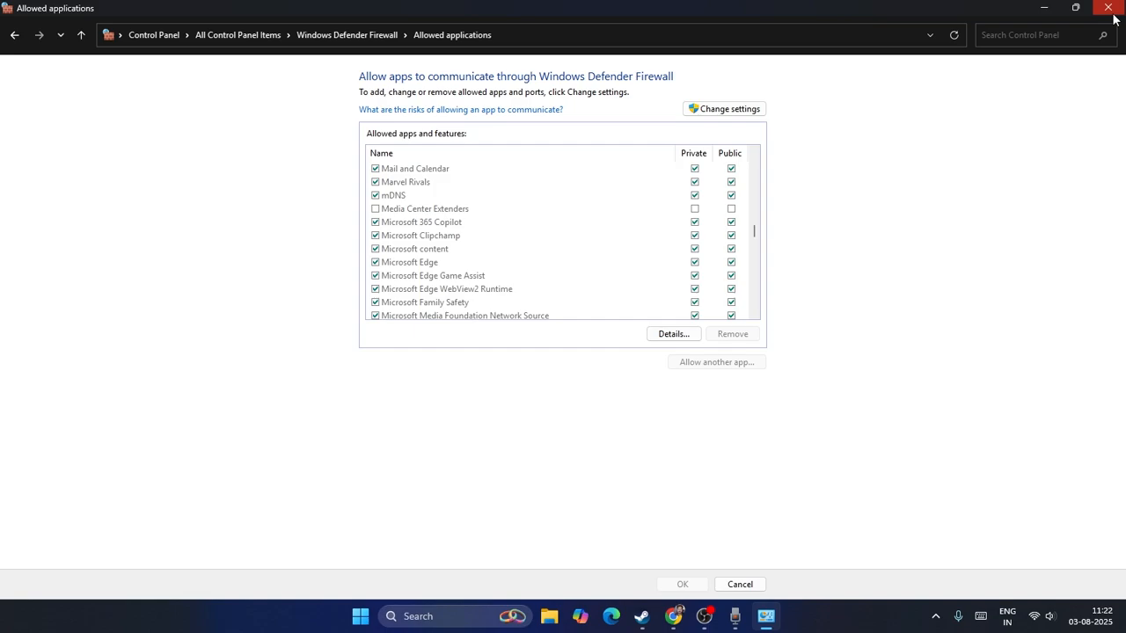
- Close the Allowed apps window and reopen Control Panel's all-items view
{"action": "left_click", "coordinate": [1109, 7]}
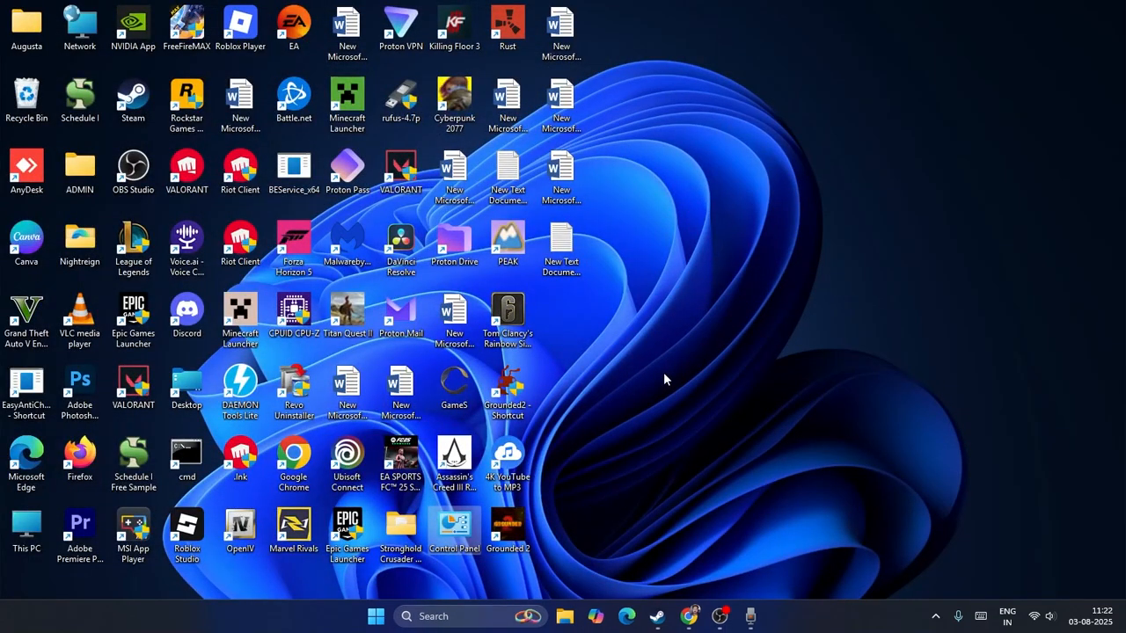
{"action": "mouse_move", "coordinate": [788, 356]}
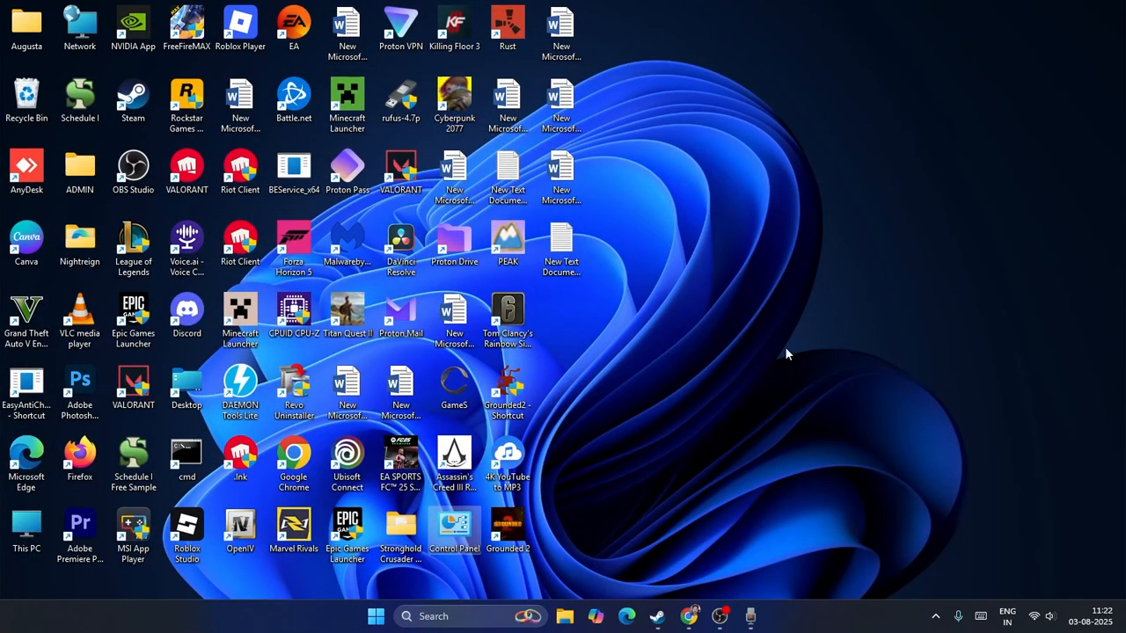
{"action": "double_click", "coordinate": [454, 528]}
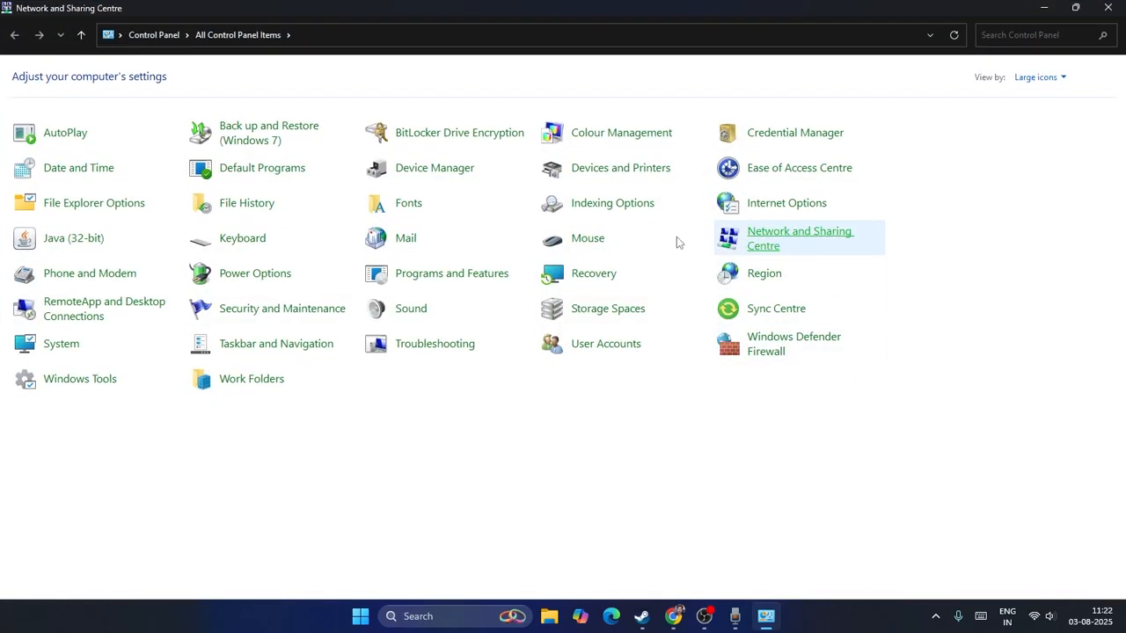
- Set the Wi-Fi adapter's IPv4 DNS servers to 8.8.8.8 and 8.8.4.4 via Network and Sharing Centre
{"action": "left_click", "coordinate": [798, 237]}
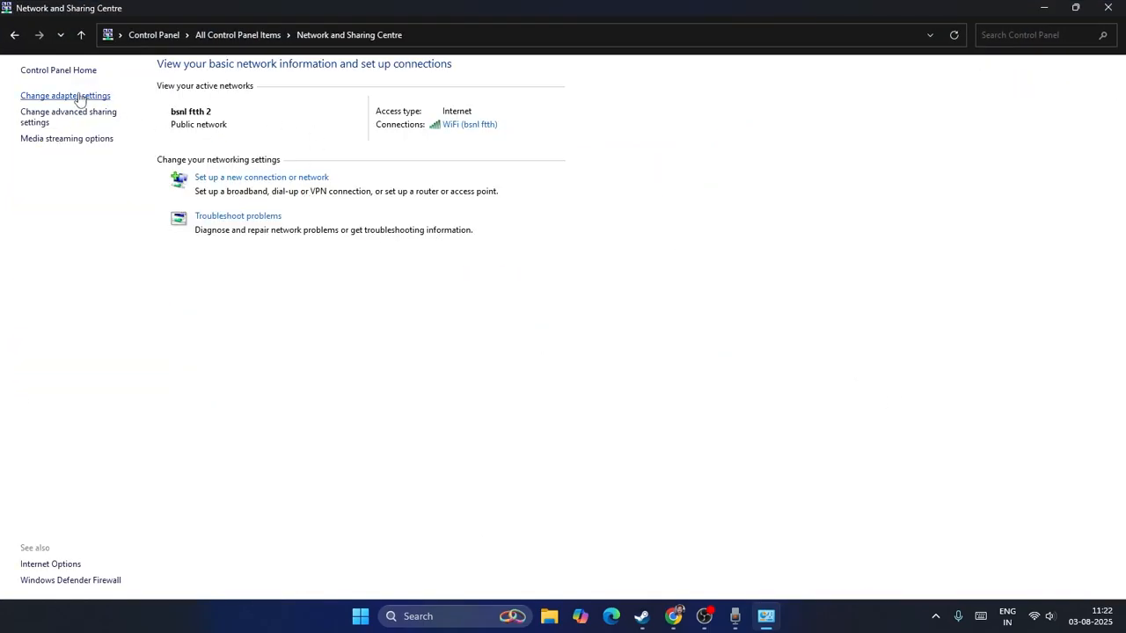
{"action": "left_click", "coordinate": [65, 95]}
{"action": "type", "text": "8.8.4.4"}
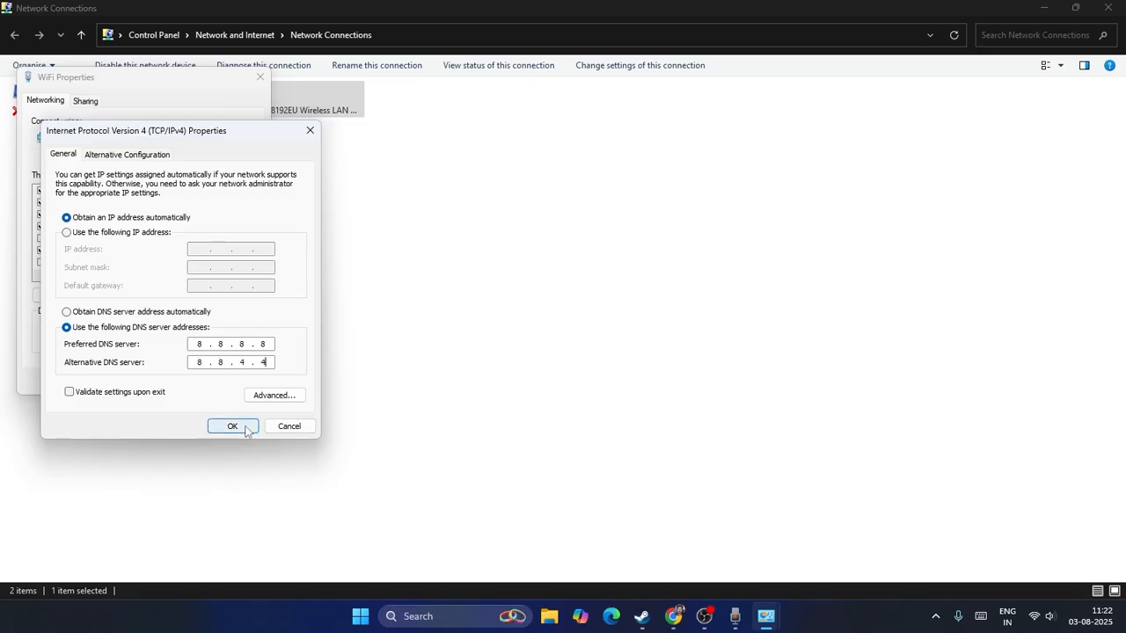
{"action": "left_click", "coordinate": [233, 426]}
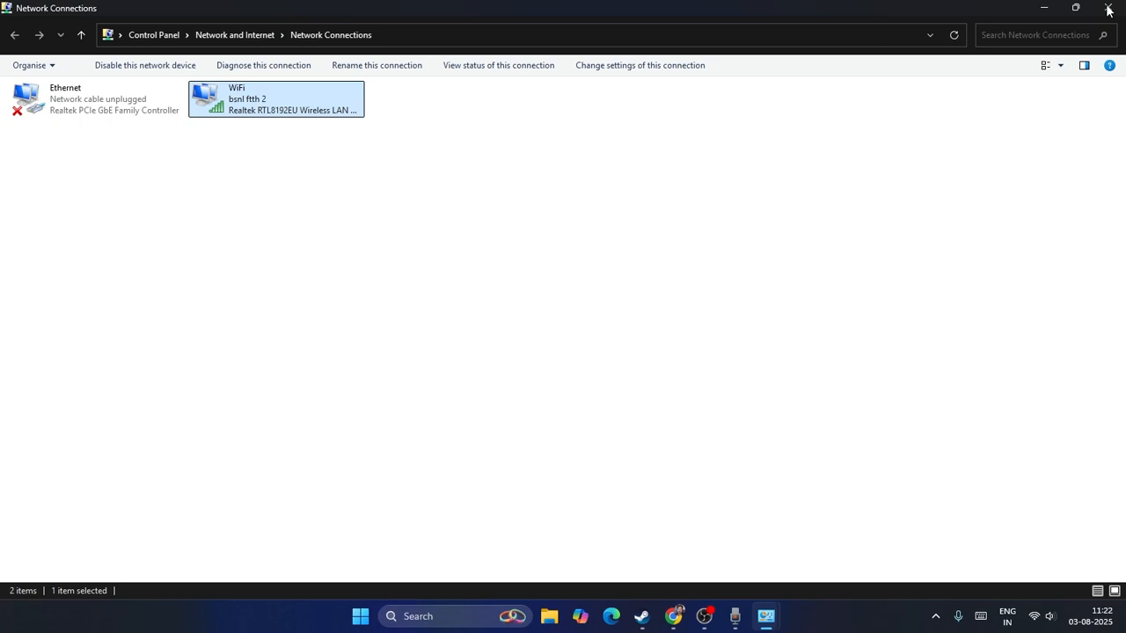
{"action": "left_click", "coordinate": [14, 36]}
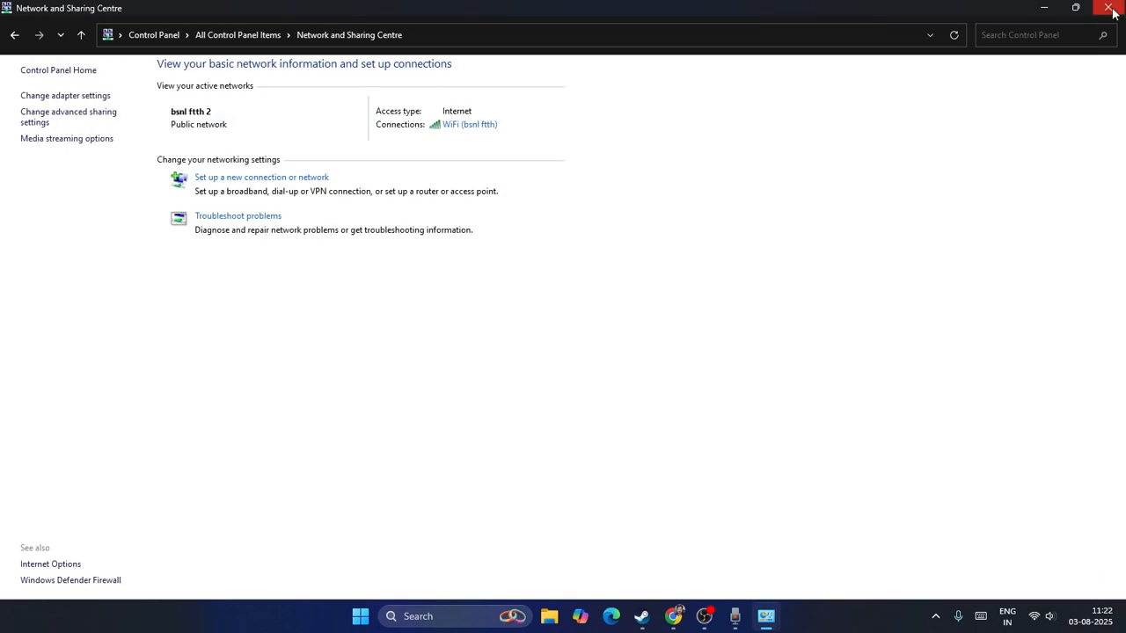
- Close Network and Sharing Centre and launch an administrator Command Prompt via 'cmd'
{"action": "left_click", "coordinate": [1108, 7]}
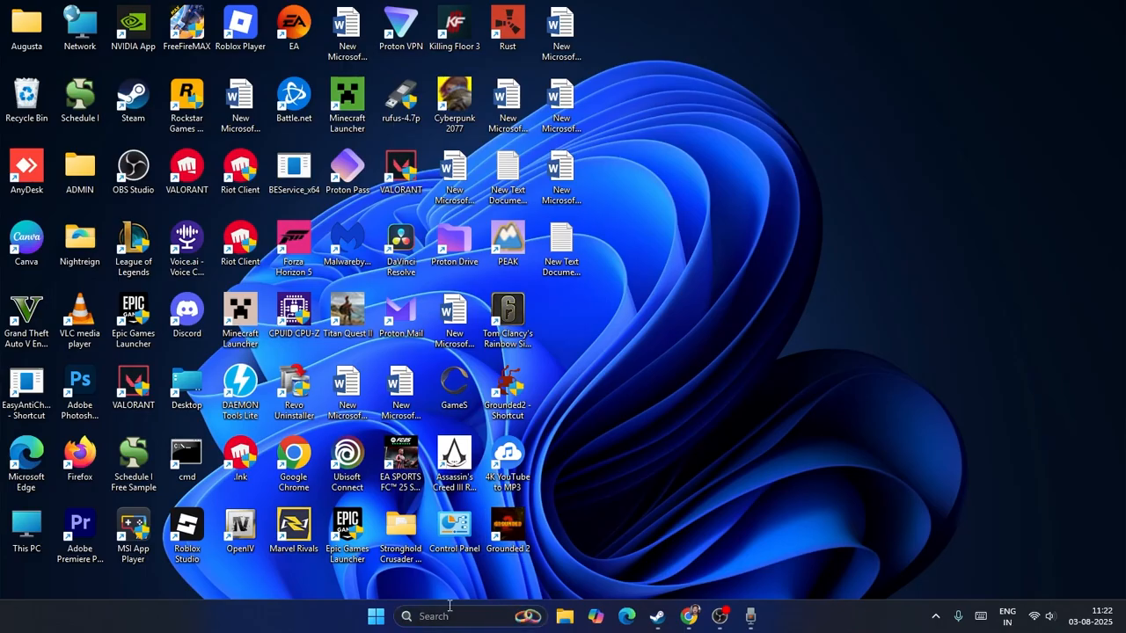
{"action": "type", "text": "cmd"}
{"action": "type", "text": "ipconfi"}
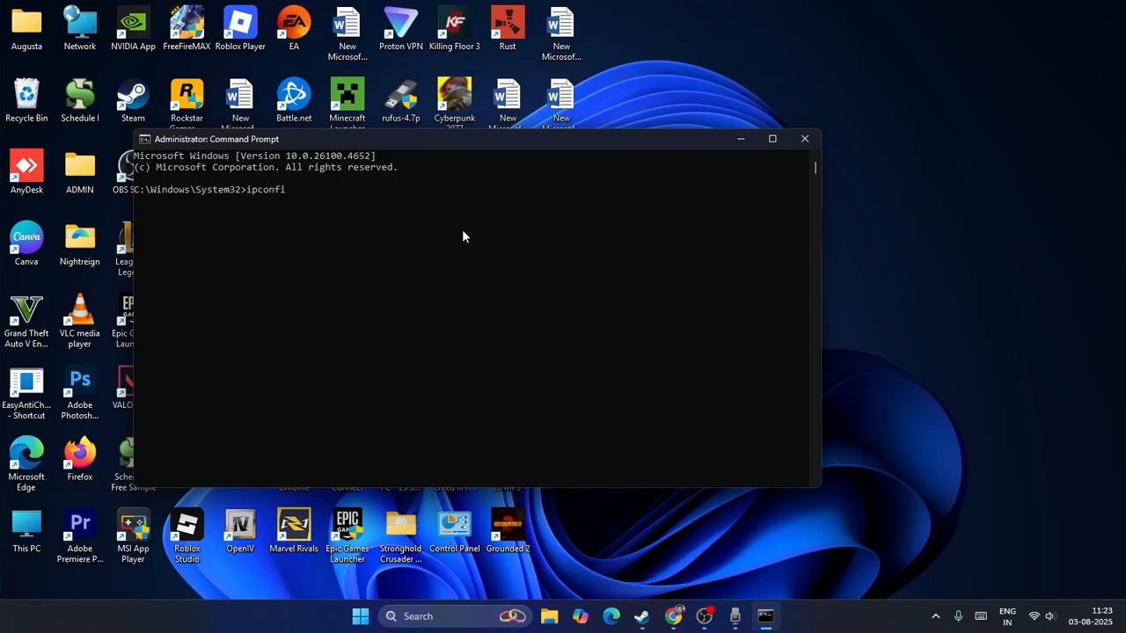
- Run 'ipconfig /flushdns' and 'netsh winsock reset', then close Command Prompt
{"action": "type", "text": "g /fl"}
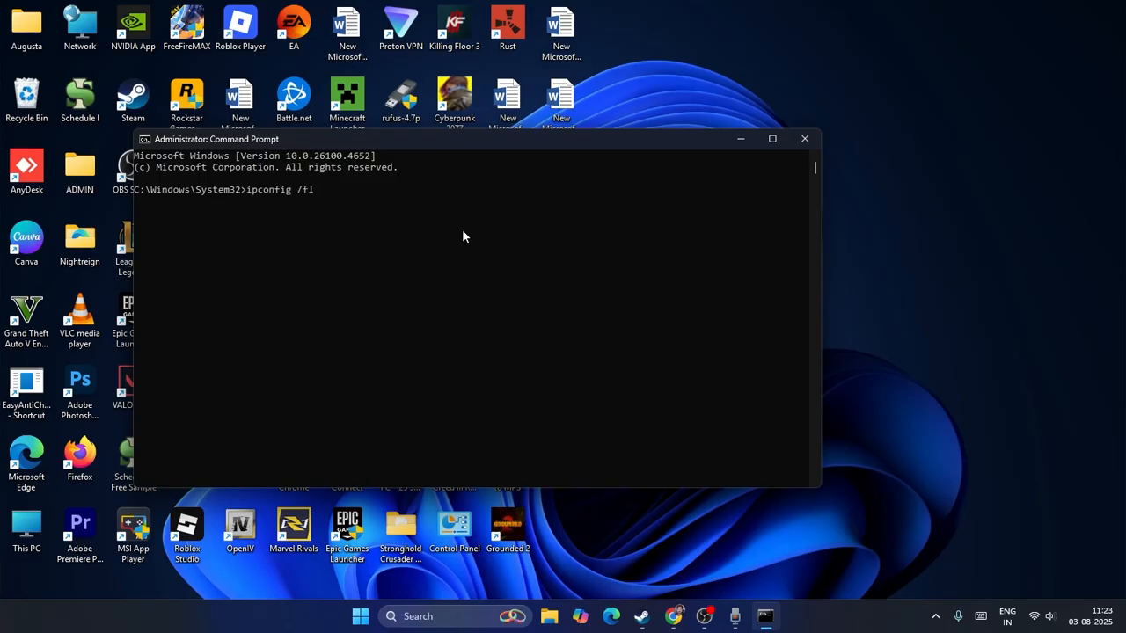
{"action": "key", "text": "Return"}
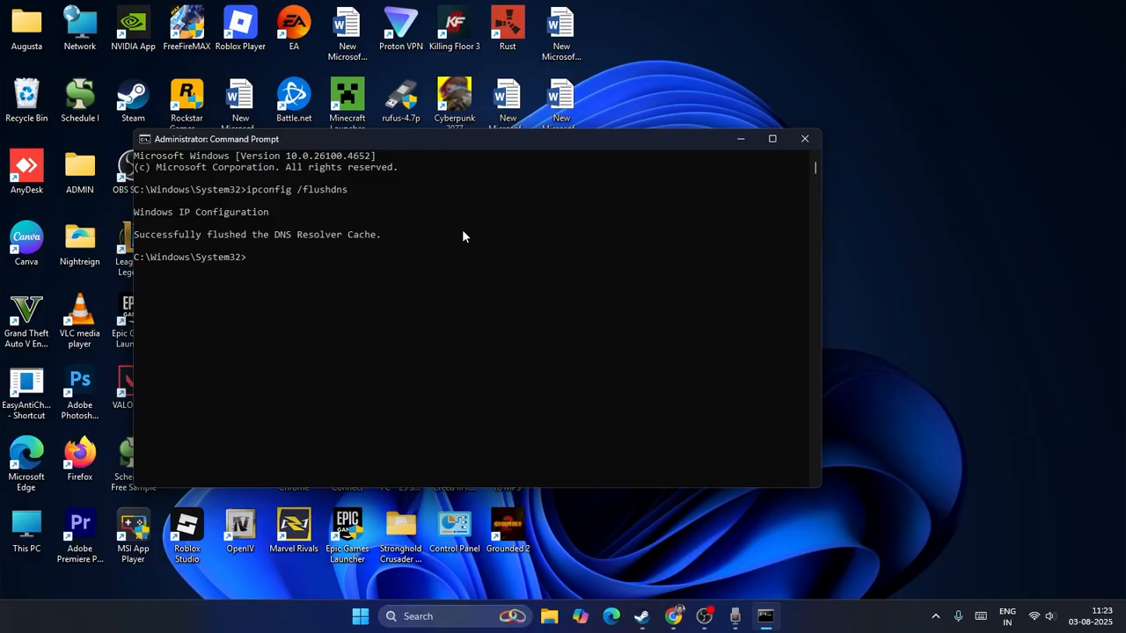
{"action": "type", "text": "netsh win"}
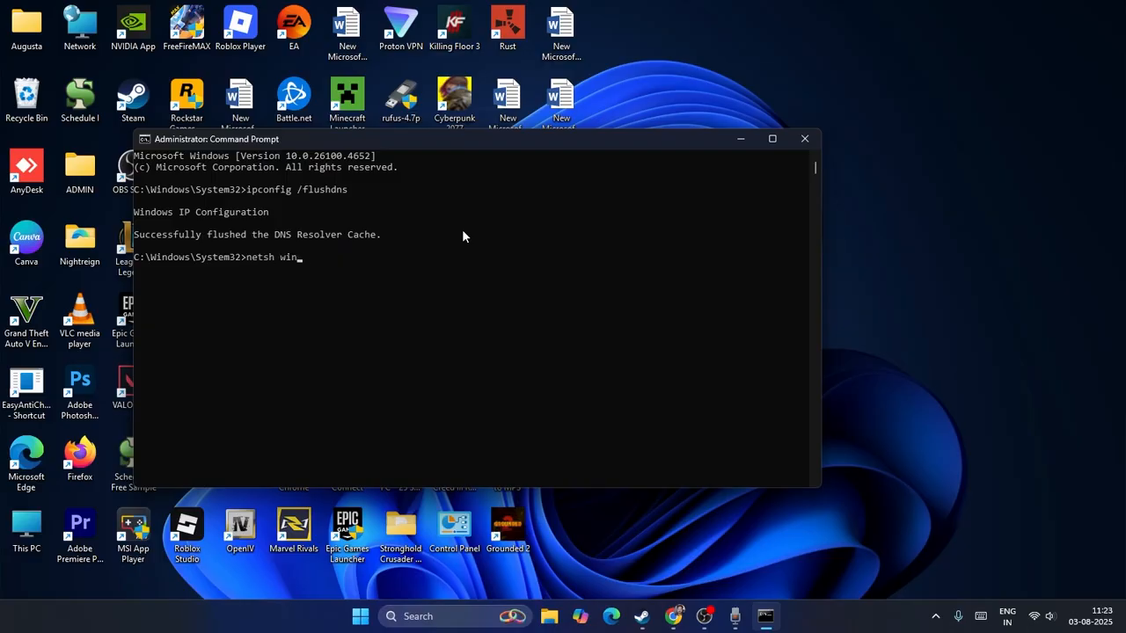
{"action": "type", "text": "sock reset"}
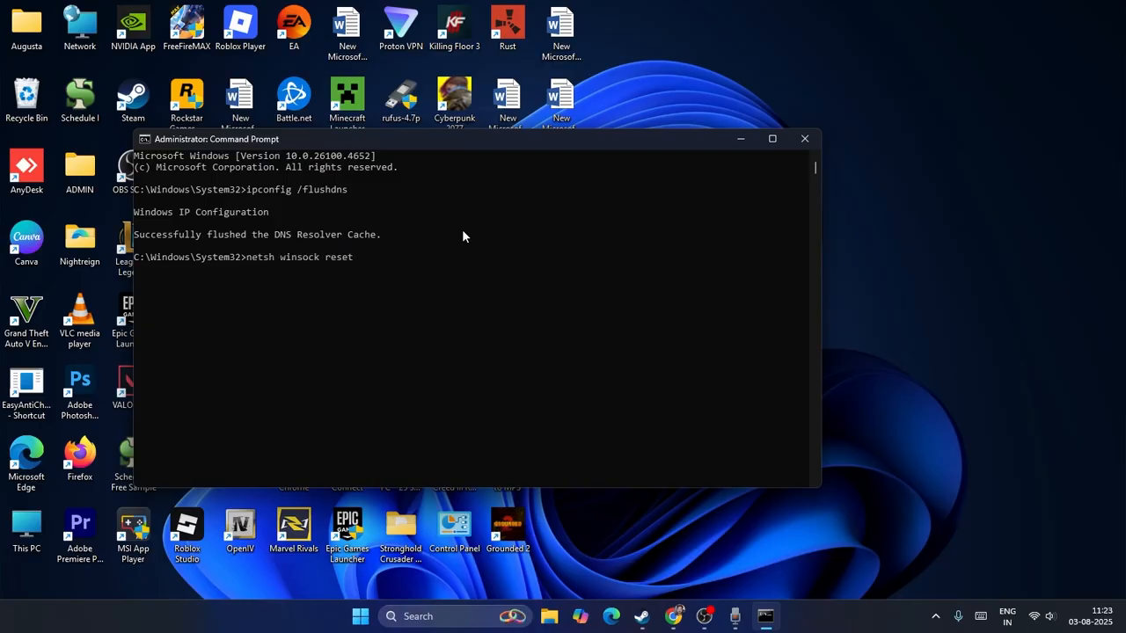
{"action": "key", "text": "Return"}
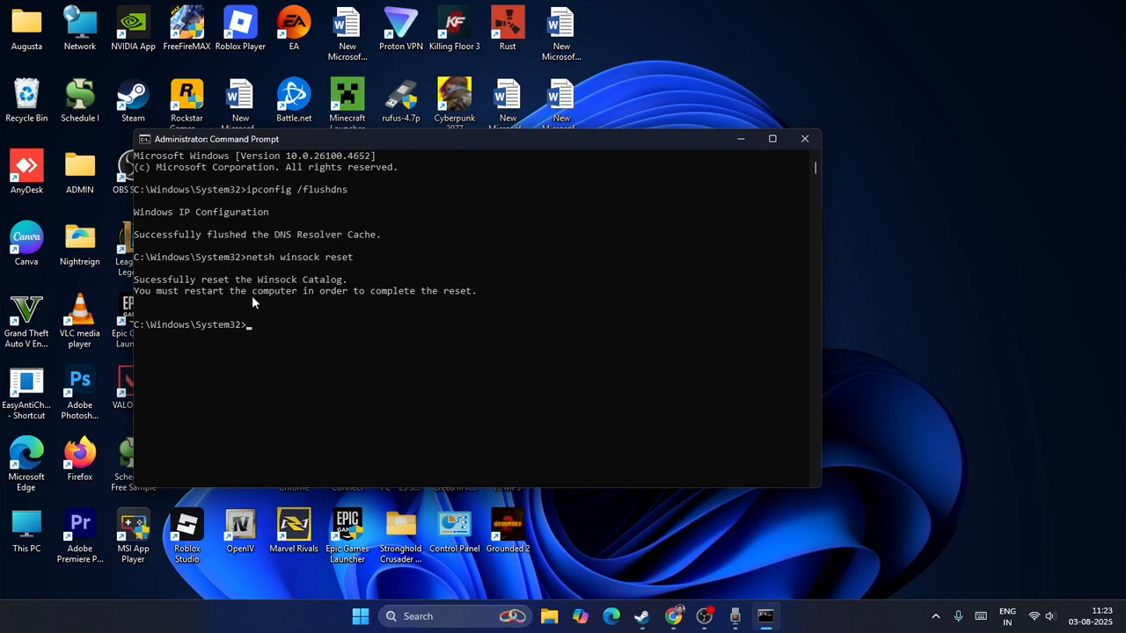
{"action": "left_click", "coordinate": [802, 137]}
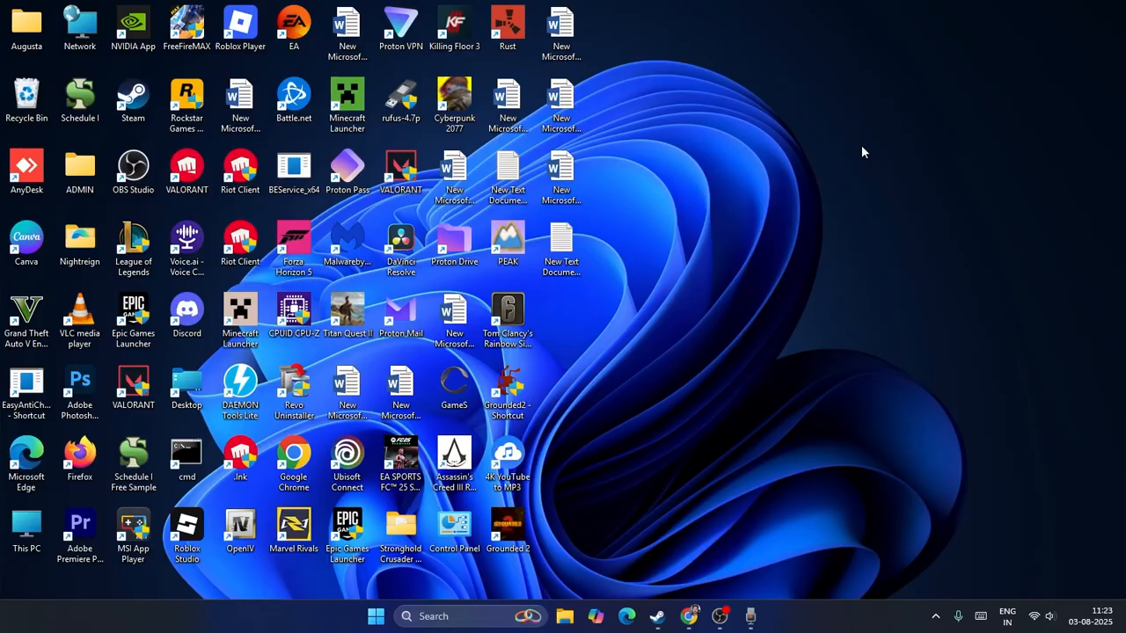
{"action": "mouse_move", "coordinate": [718, 147]}
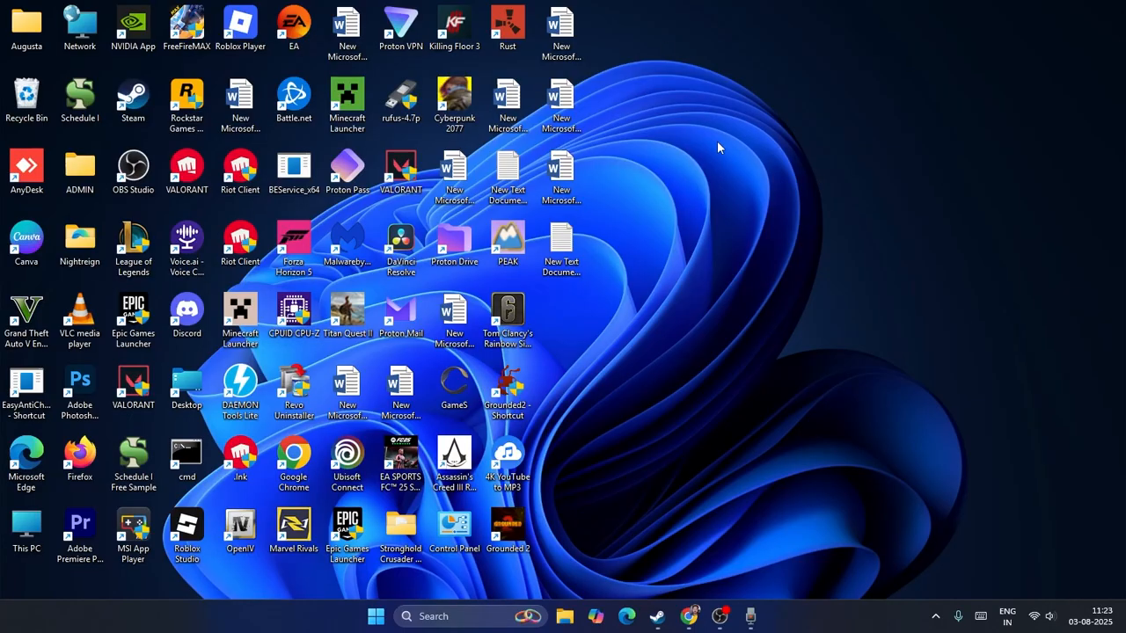
{"action": "mouse_move", "coordinate": [584, 569]}
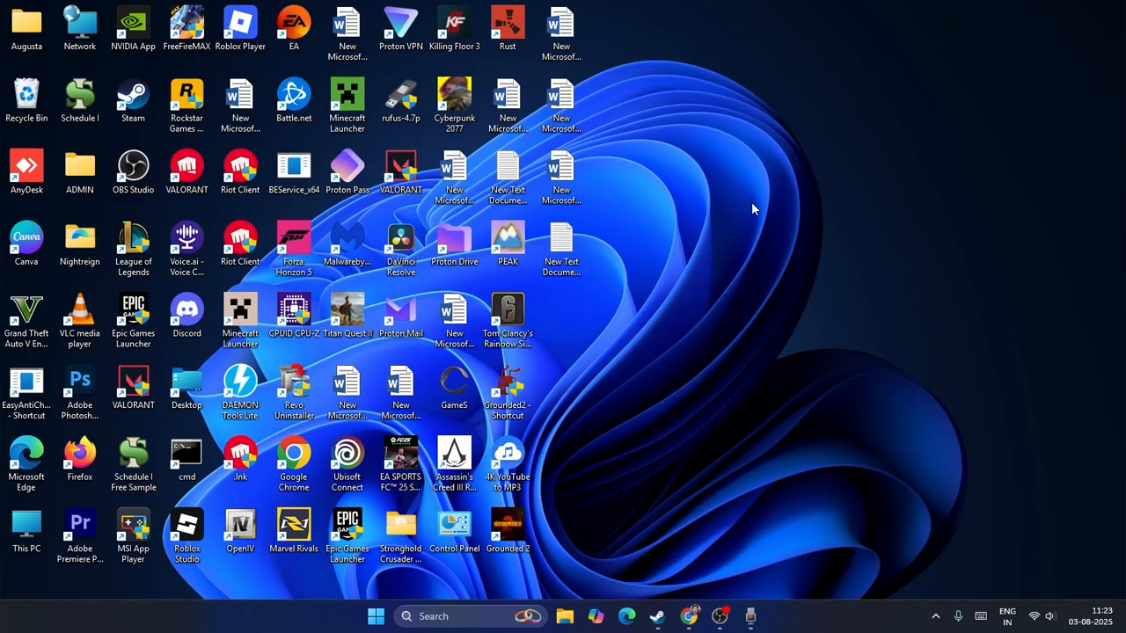
{"action": "mouse_move", "coordinate": [725, 381]}
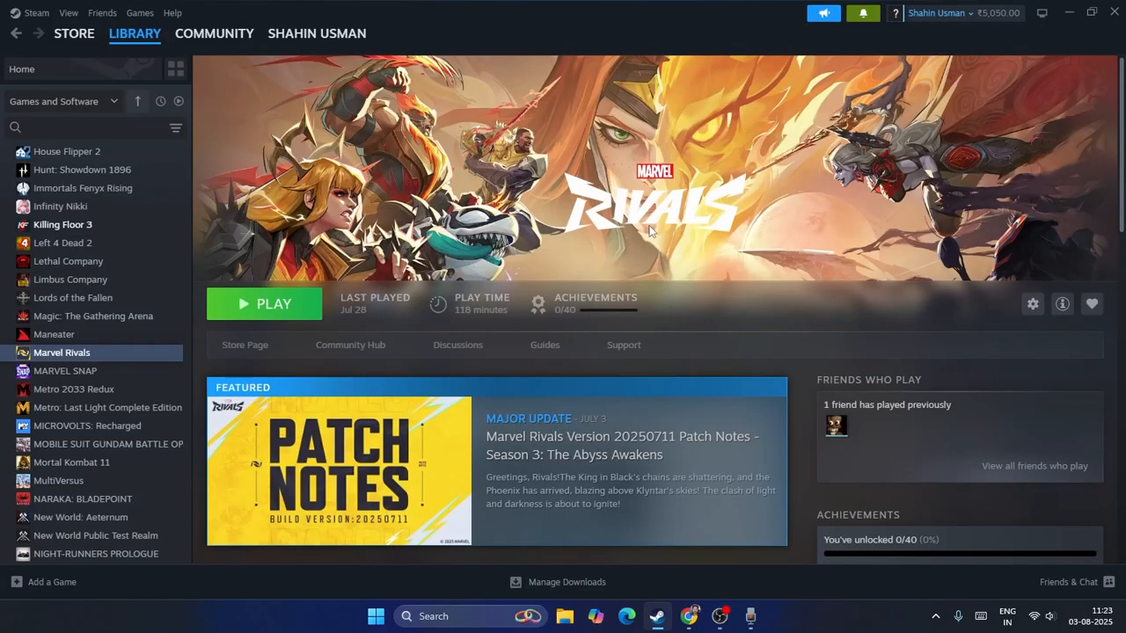
{"action": "mouse_move", "coordinate": [785, 239]}
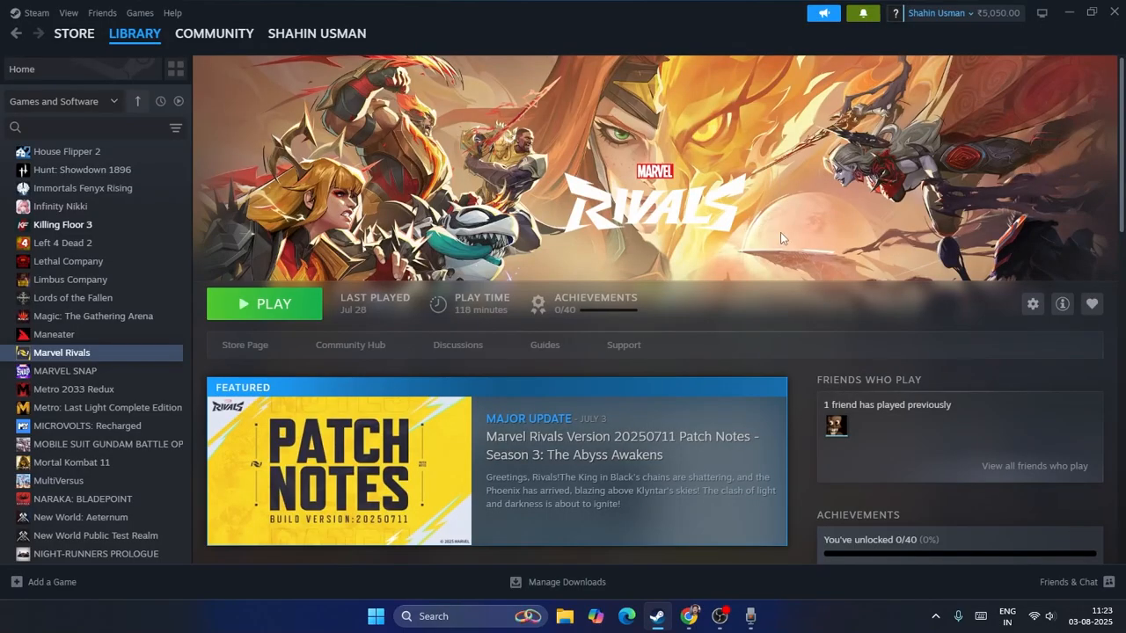